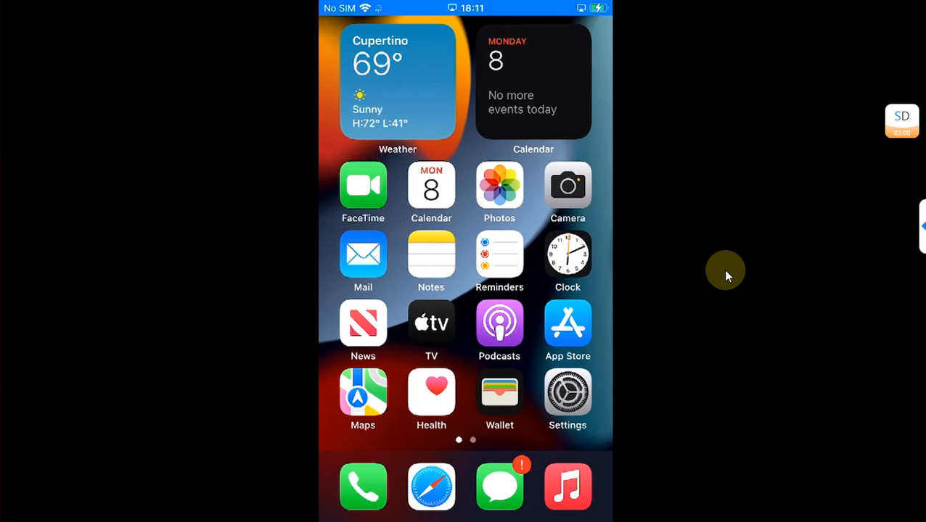
# - Swipe to the Home Screen's second page showing TrollInstallerX and TrollStore
pyautogui.hscroll(-3)
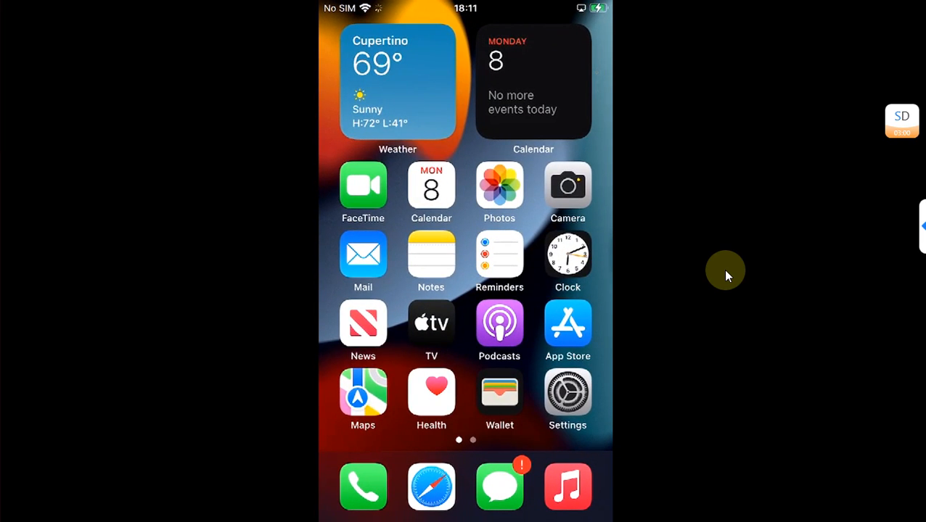
pyautogui.hscroll(-3)
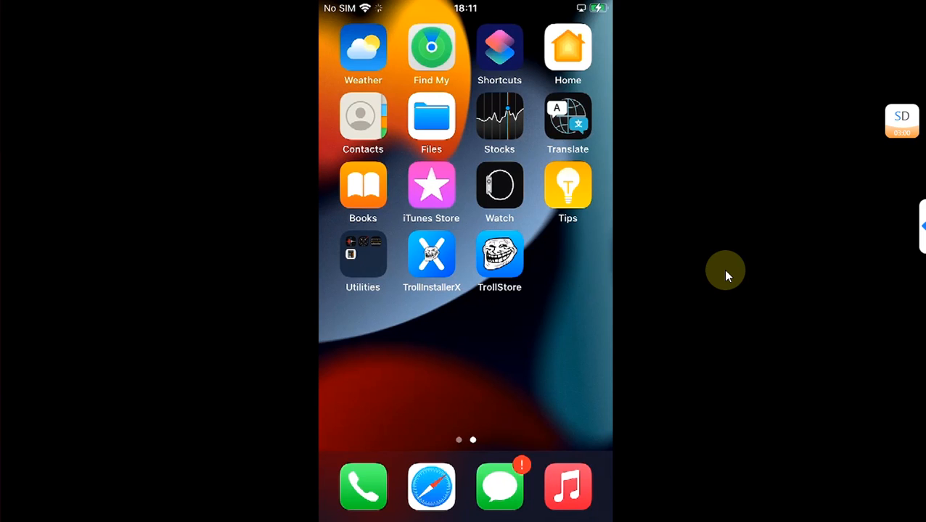
pyautogui.moveTo(424, 290)
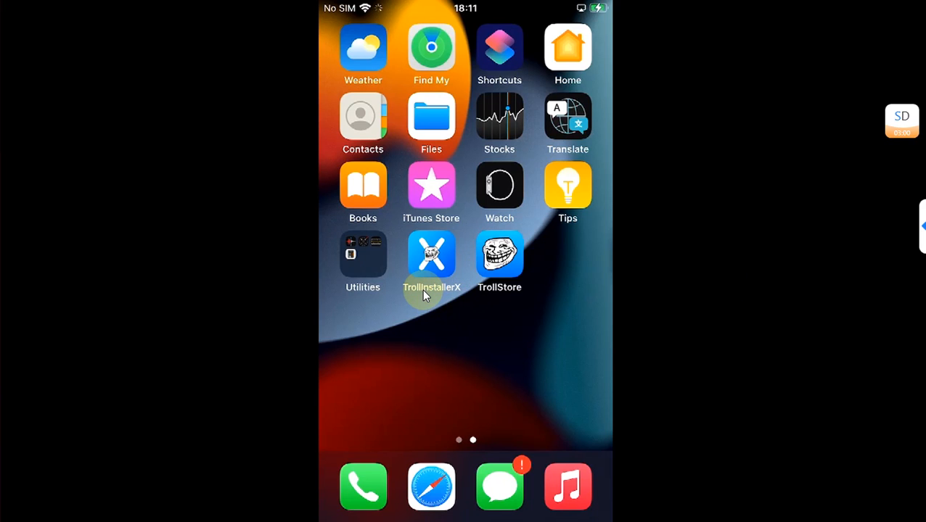
pyautogui.moveTo(676, 238)
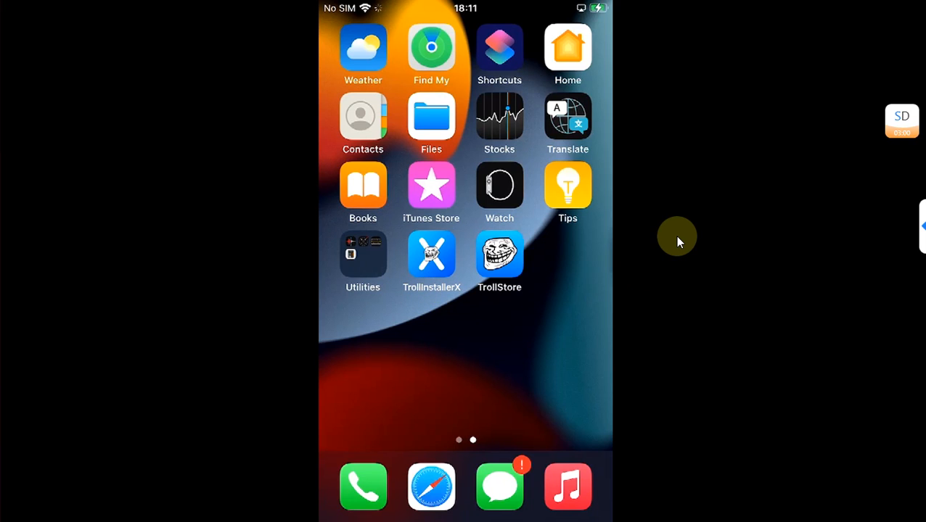
pyautogui.moveTo(660, 255)
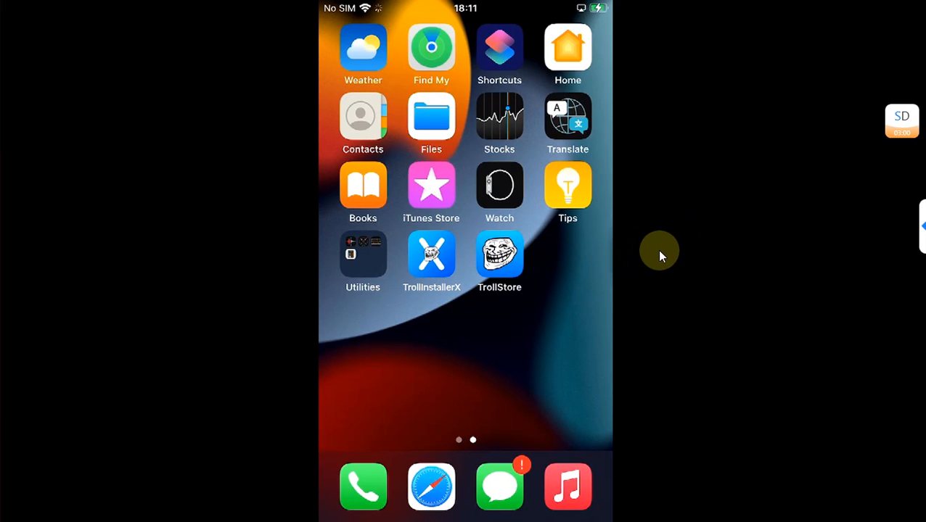
pyautogui.moveTo(660, 201)
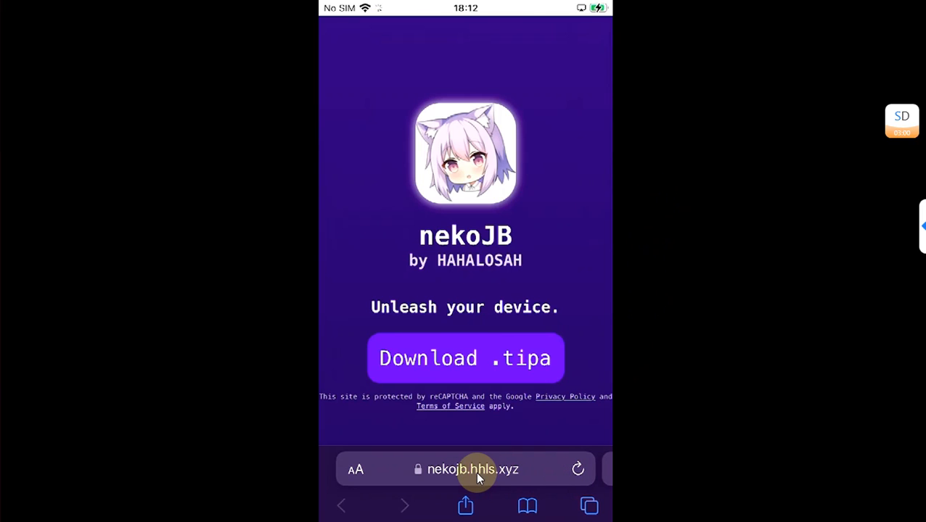
pyautogui.moveTo(466, 471)
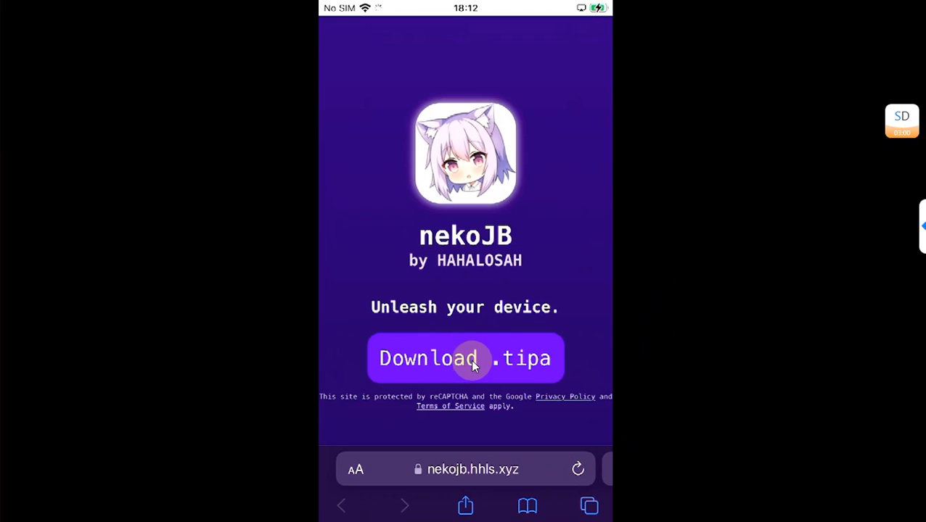
pyautogui.moveTo(453, 307)
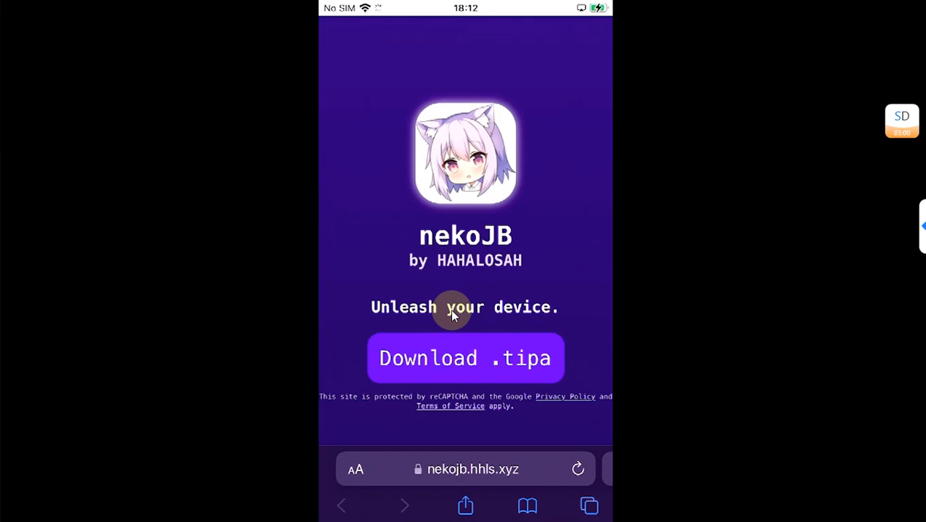
# - Download nekojb_rootful.tipa (87.6 MB) from nekojb.hhls.xyz and confirm the prompt
pyautogui.click(465, 358)
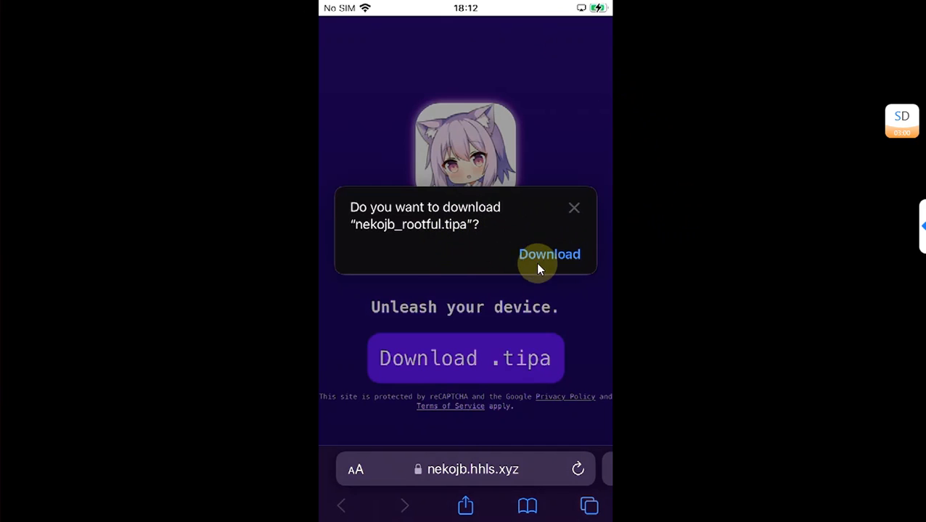
pyautogui.click(548, 254)
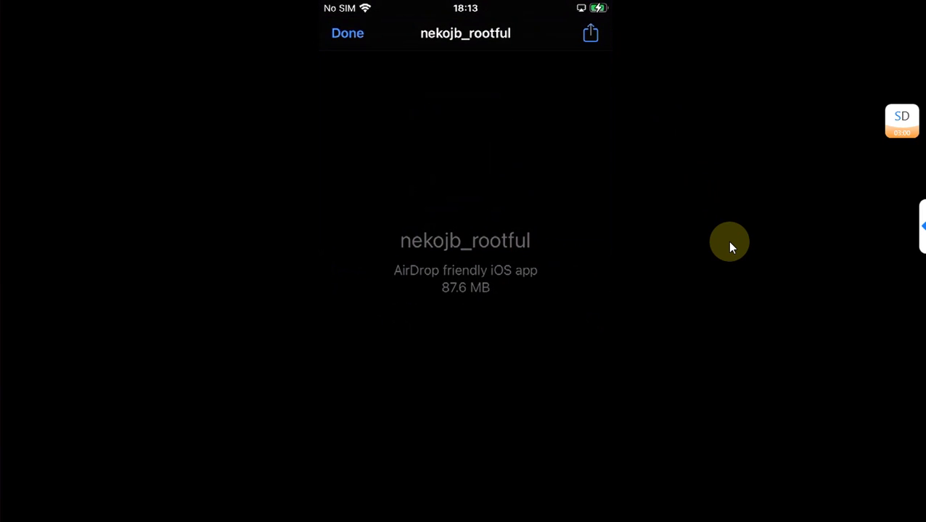
# - Share the downloaded nekojb_rootful file to TrollStore and install nekoJB 2.0.11
pyautogui.click(589, 32)
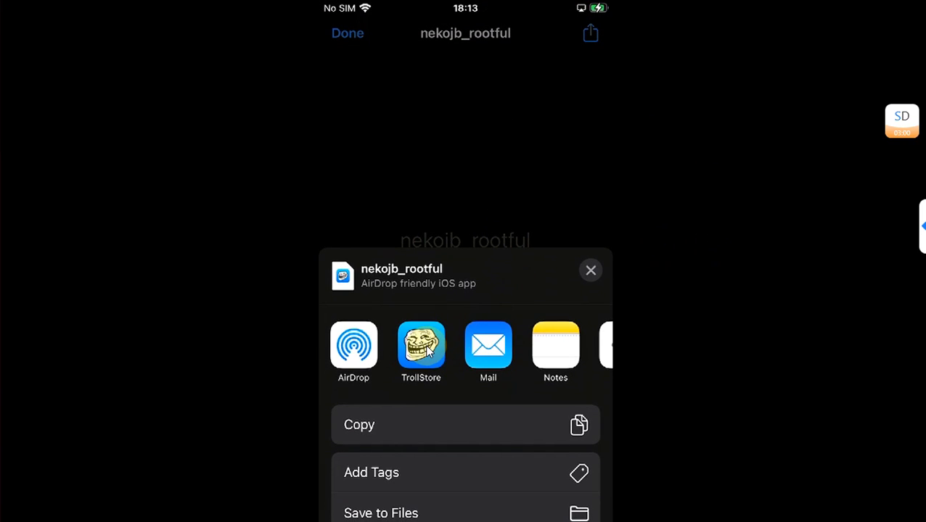
pyautogui.click(421, 346)
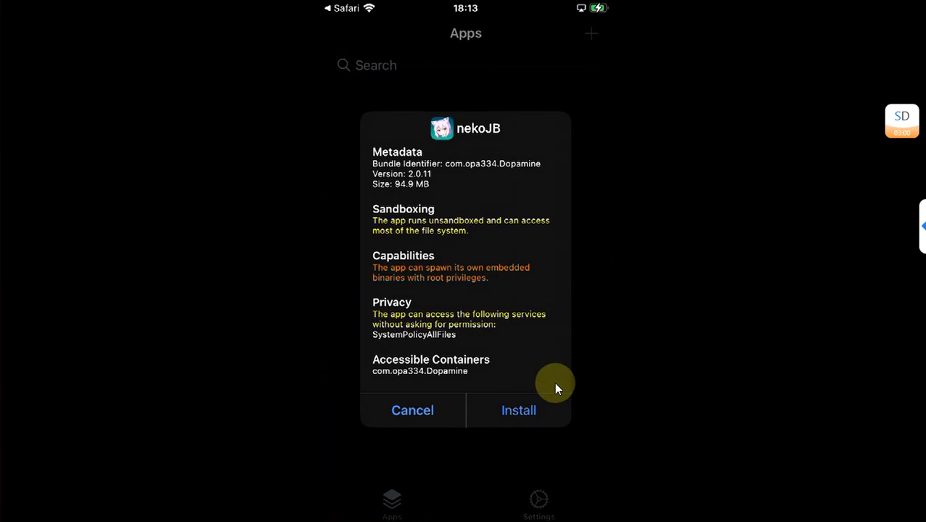
pyautogui.click(518, 410)
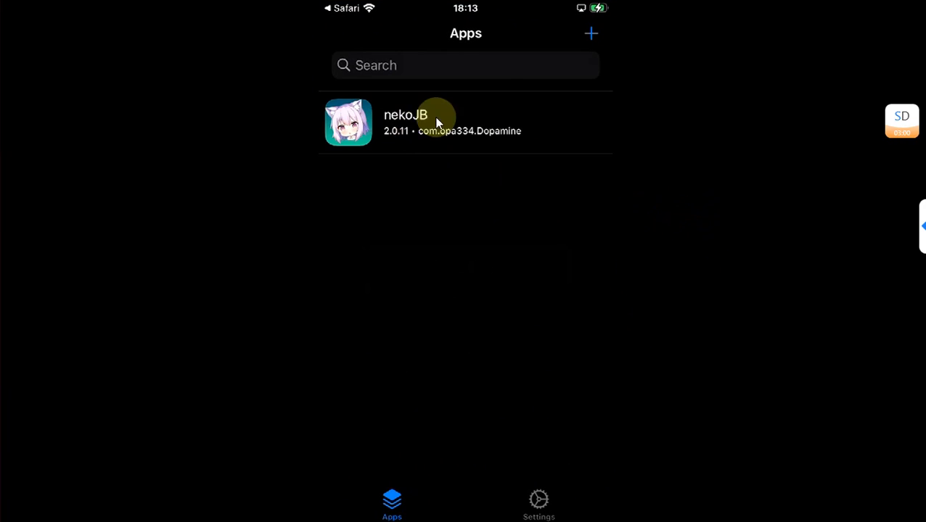
pyautogui.press('home')
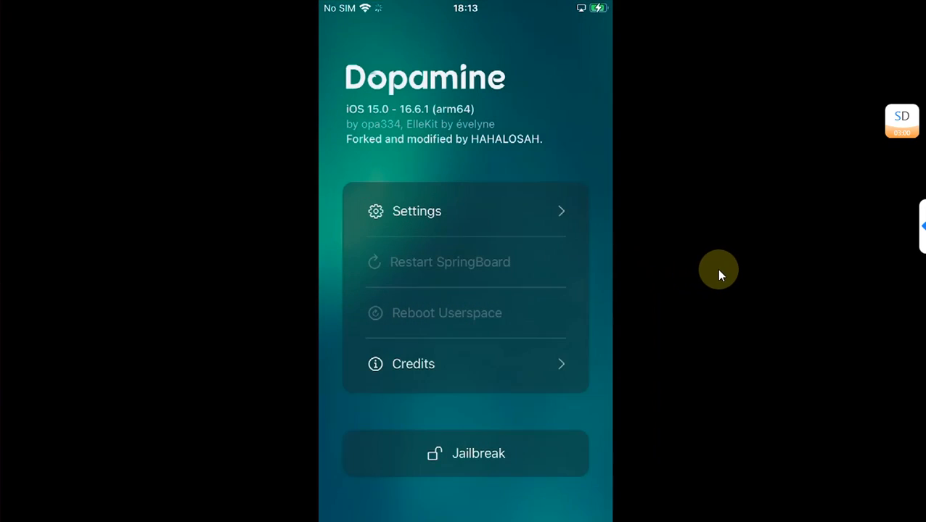
pyautogui.moveTo(698, 263)
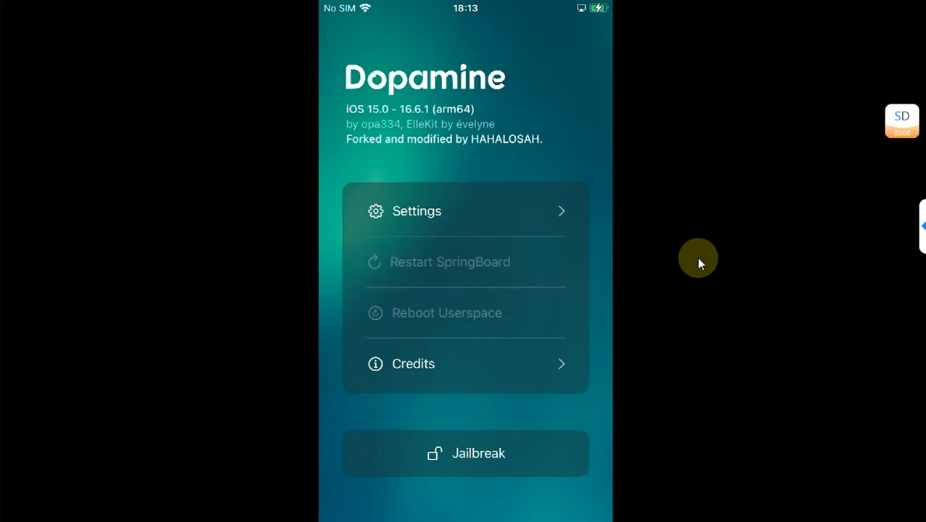
pyautogui.moveTo(545, 148)
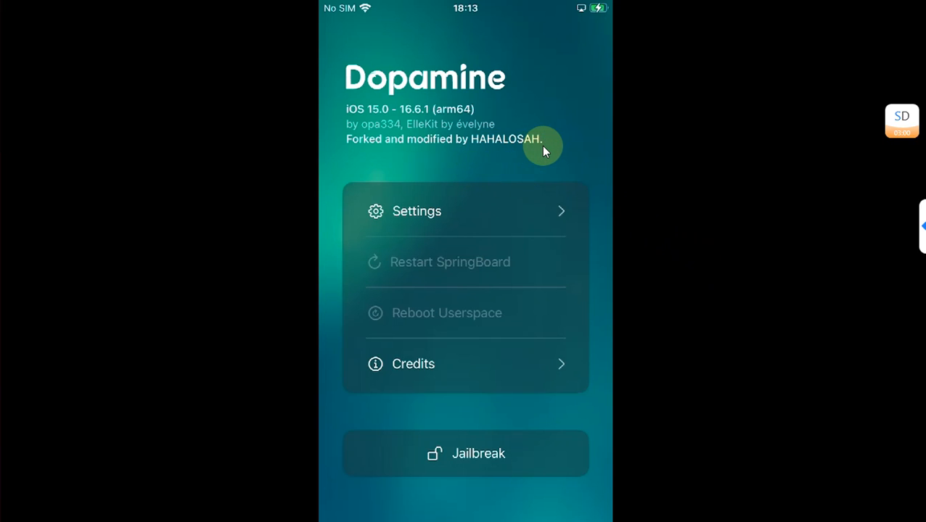
pyautogui.moveTo(732, 255)
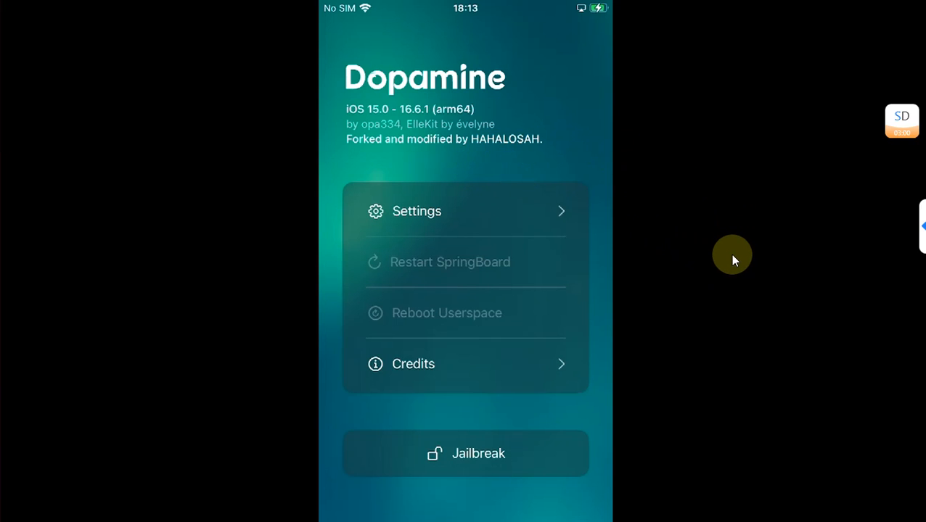
pyautogui.moveTo(669, 306)
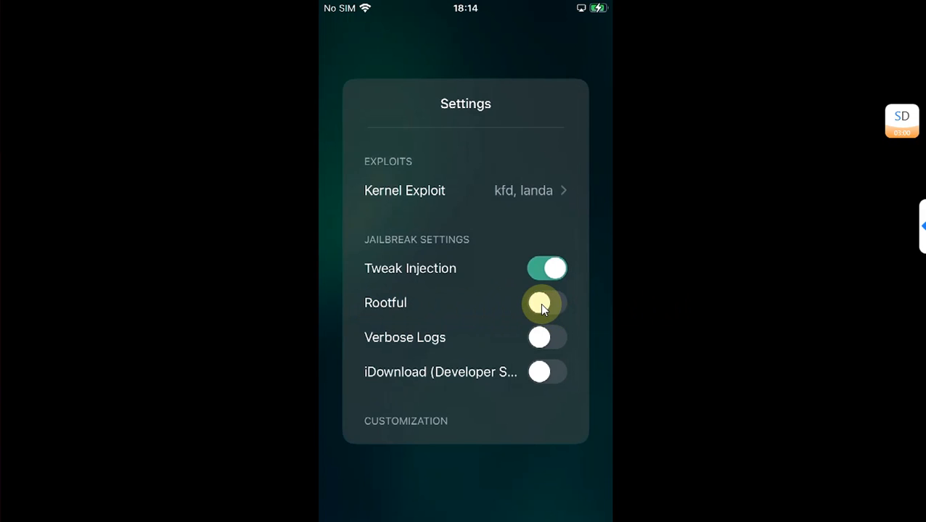
# - Enable the Rootful option in nekoJB's jailbreak settings
pyautogui.click(547, 304)
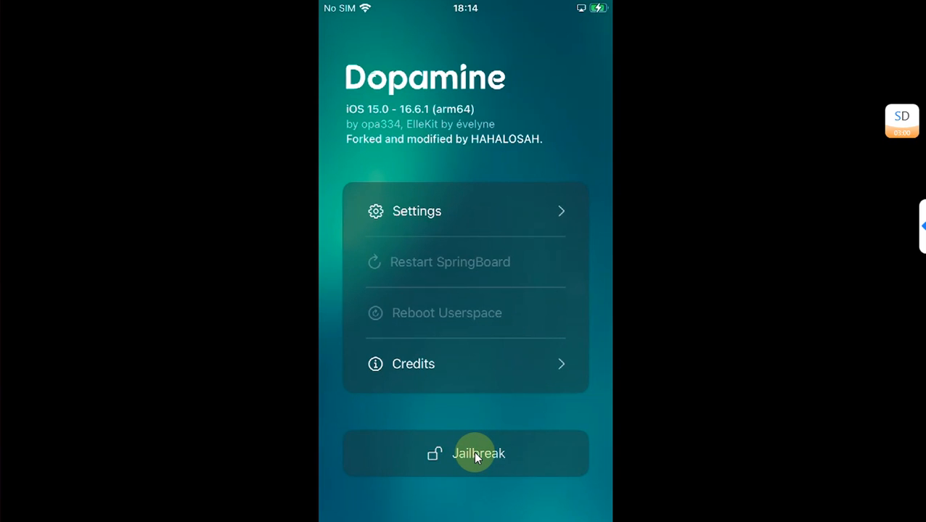
# - Start the jailbreak with Sileo selected and set the terminal password
pyautogui.click(464, 453)
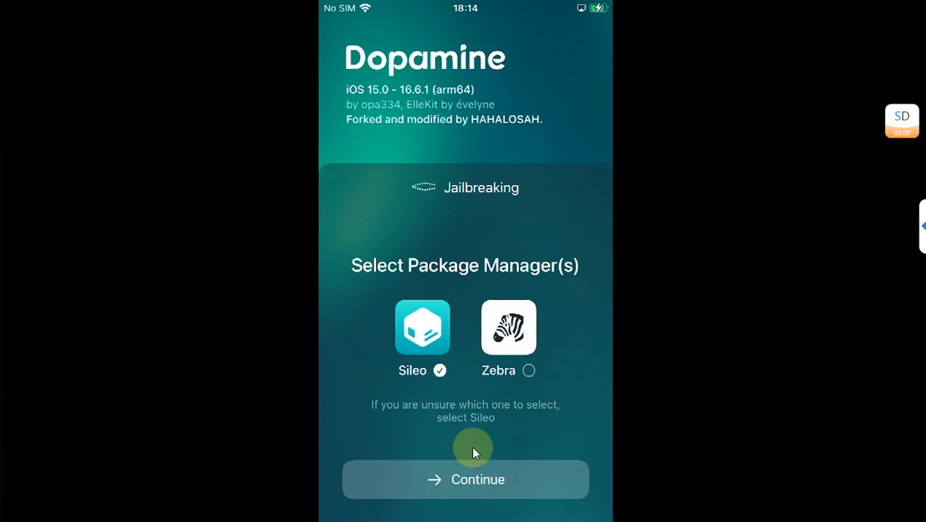
pyautogui.moveTo(660, 339)
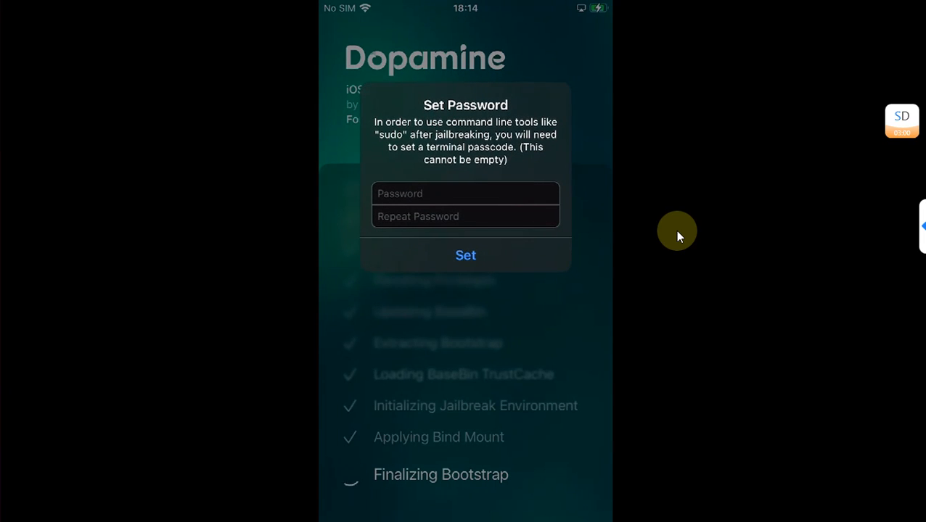
pyautogui.click(464, 194)
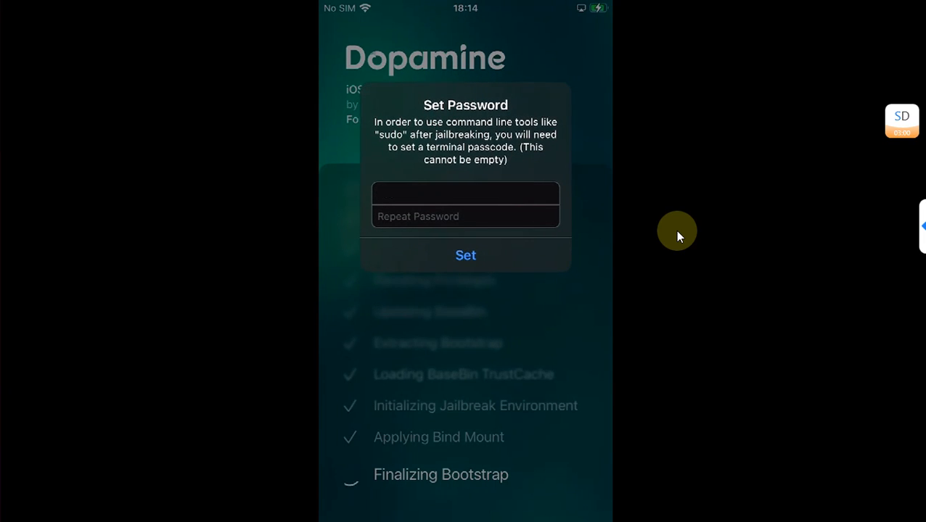
pyautogui.click(465, 216)
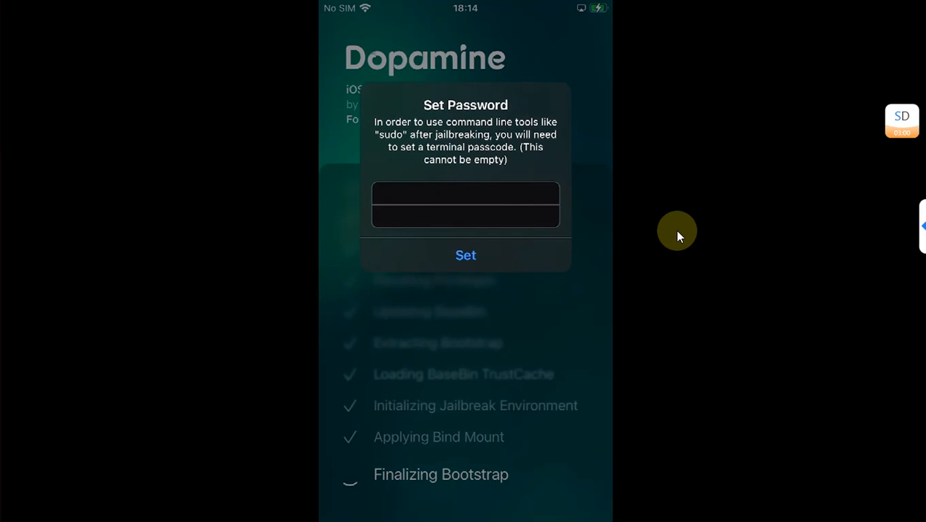
pyautogui.click(464, 255)
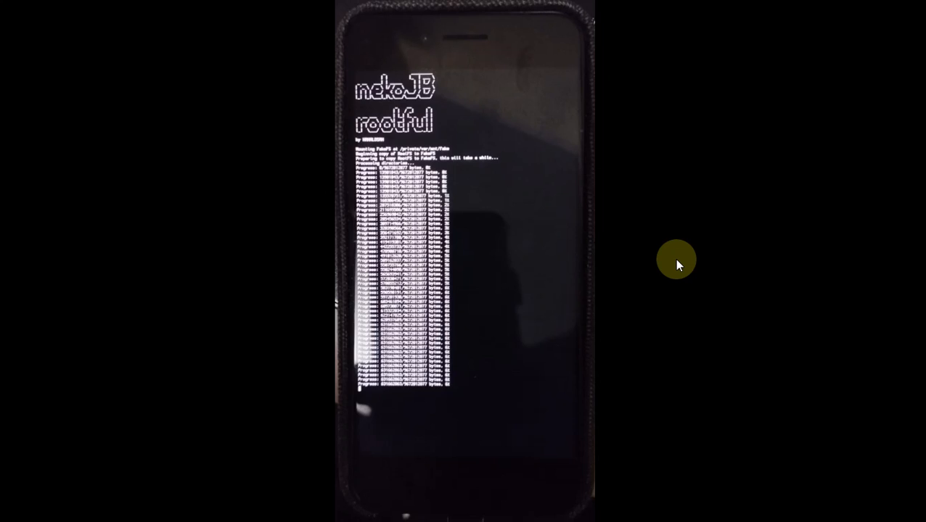
pyautogui.moveTo(645, 274)
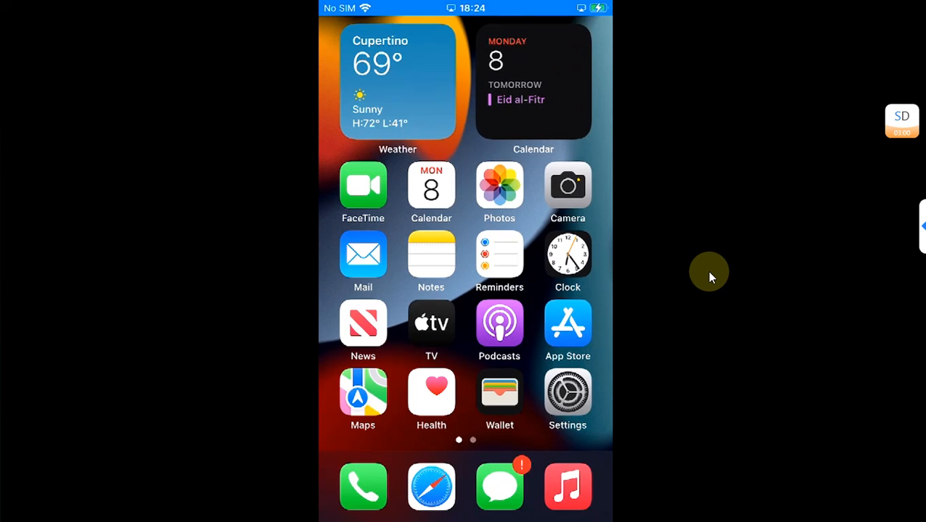
# - Check About for 32 GB capacity and 11.96 GB available, then return Home
pyautogui.hscroll(-3)
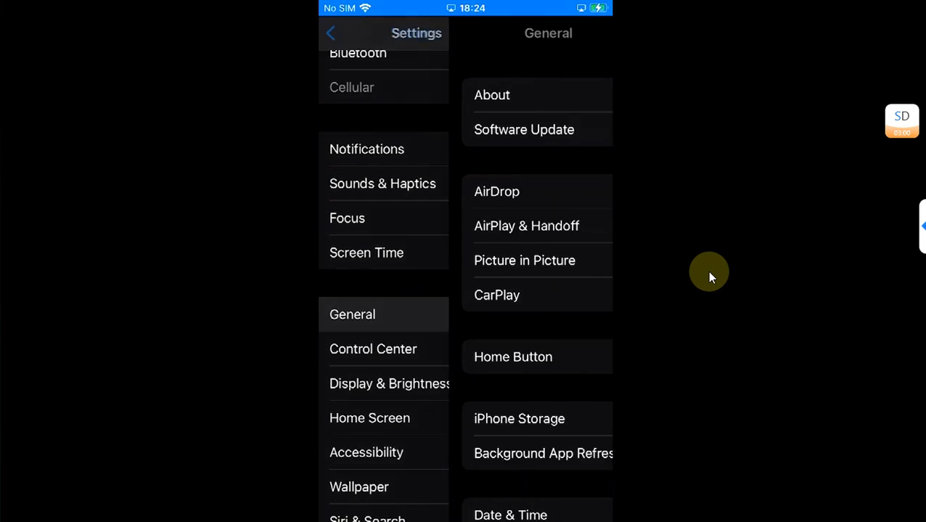
pyautogui.click(492, 95)
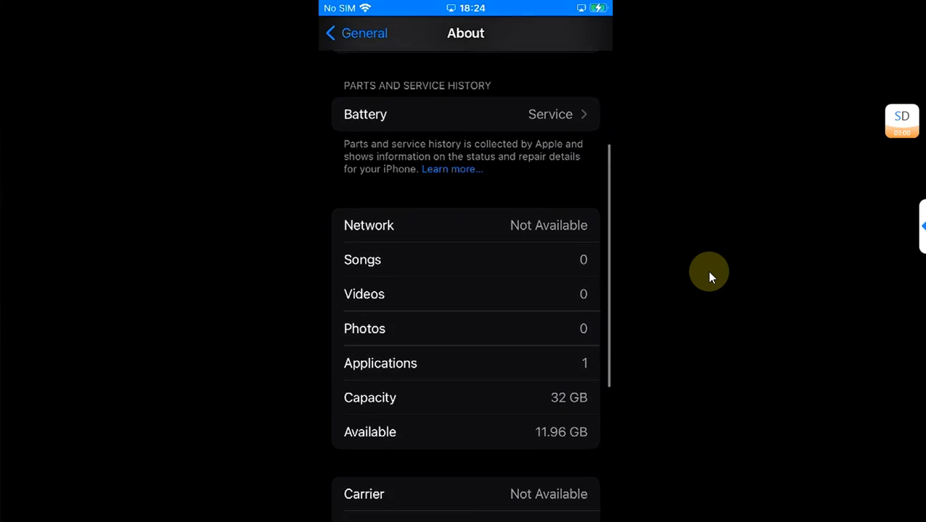
pyautogui.scroll(-3)
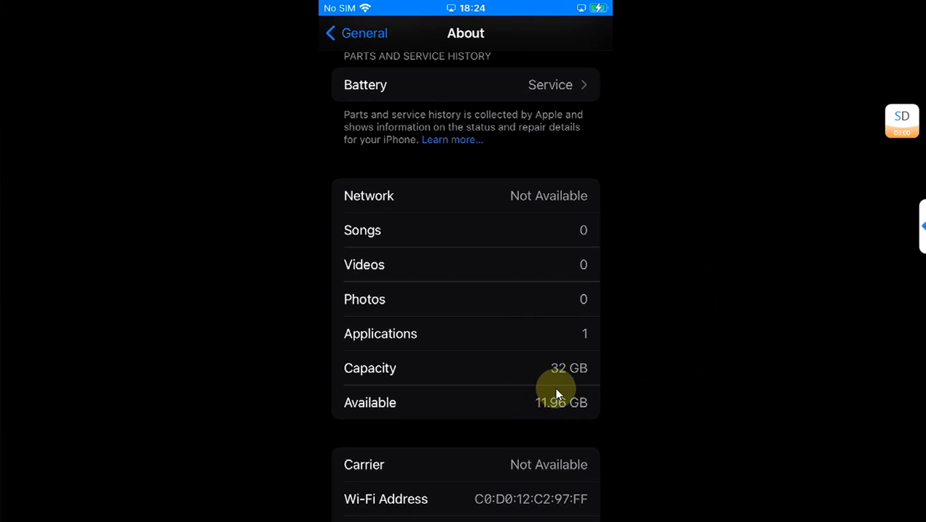
pyautogui.moveTo(516, 380)
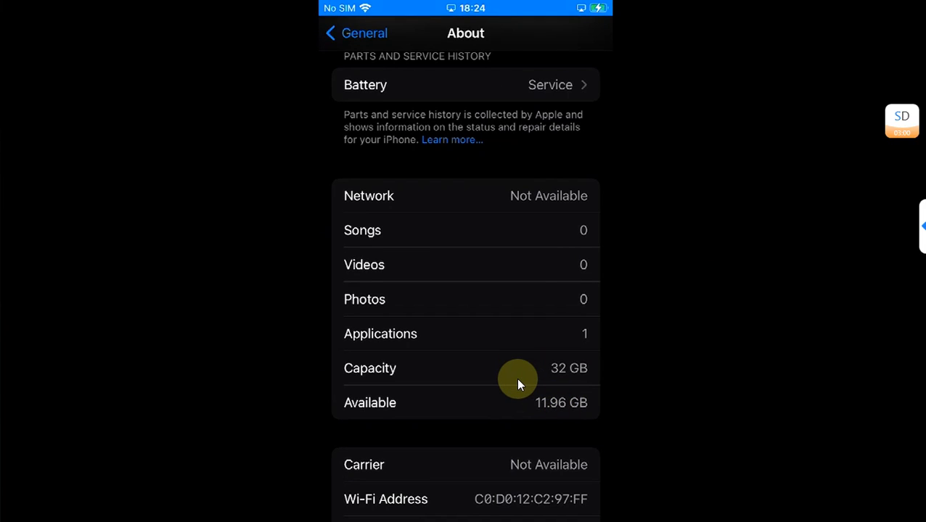
pyautogui.moveTo(583, 421)
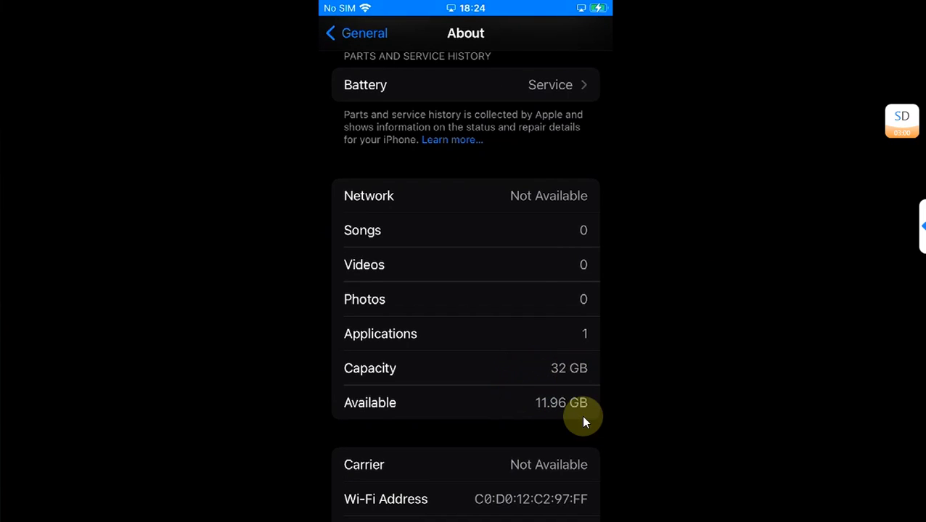
pyautogui.moveTo(553, 420)
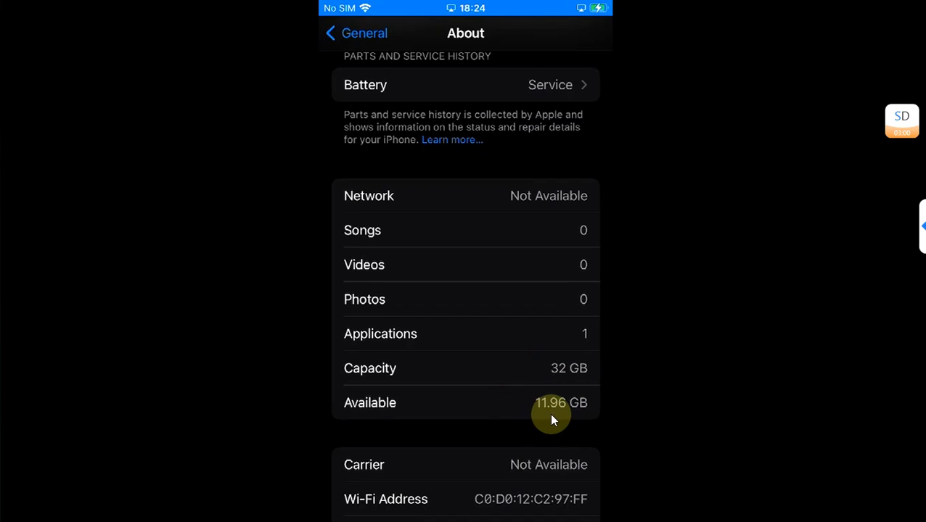
pyautogui.moveTo(648, 325)
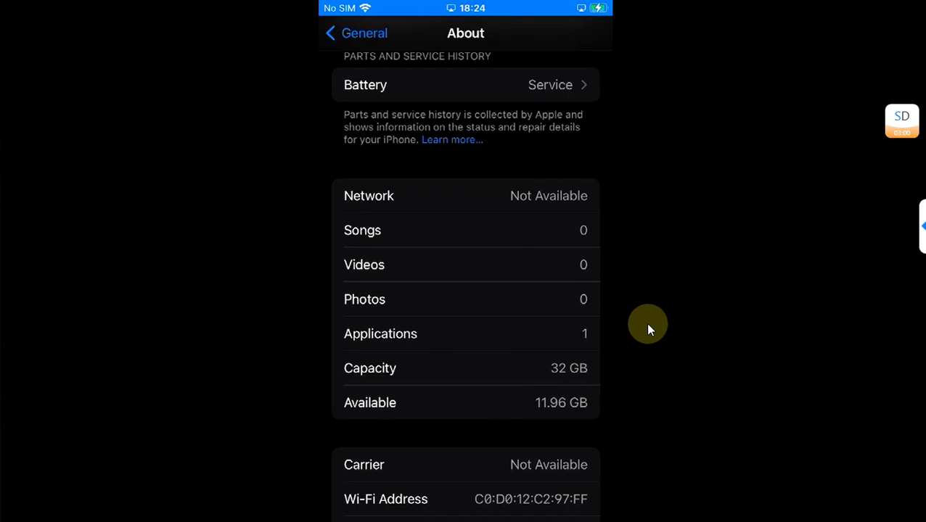
pyautogui.press('home')
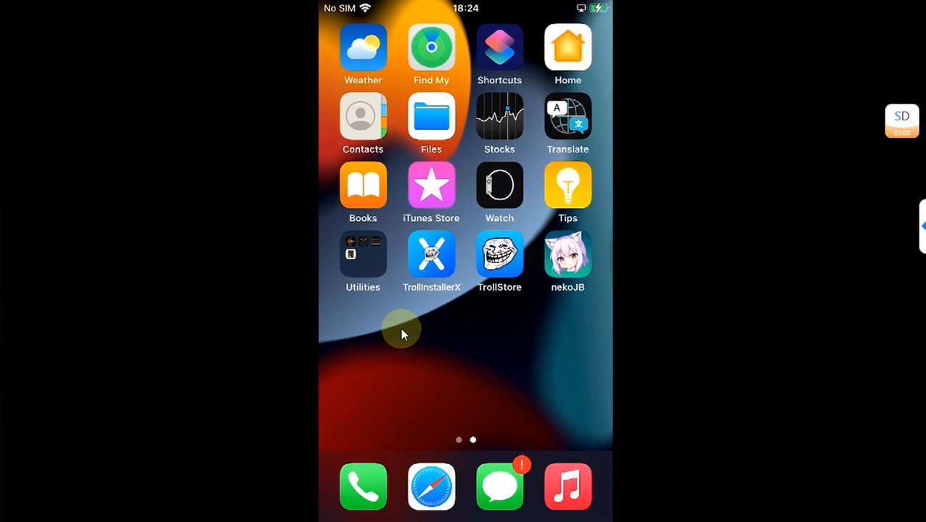
pyautogui.moveTo(511, 357)
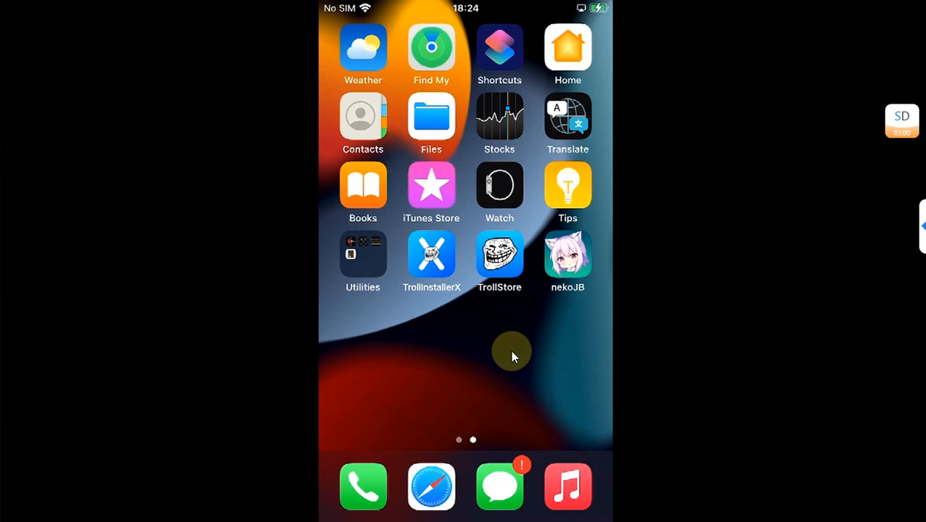
pyautogui.moveTo(659, 230)
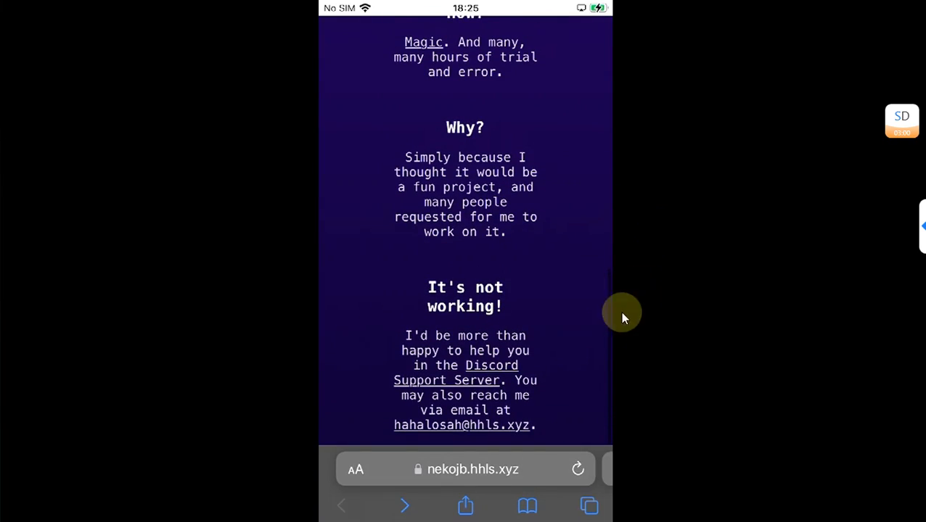
pyautogui.moveTo(491, 366)
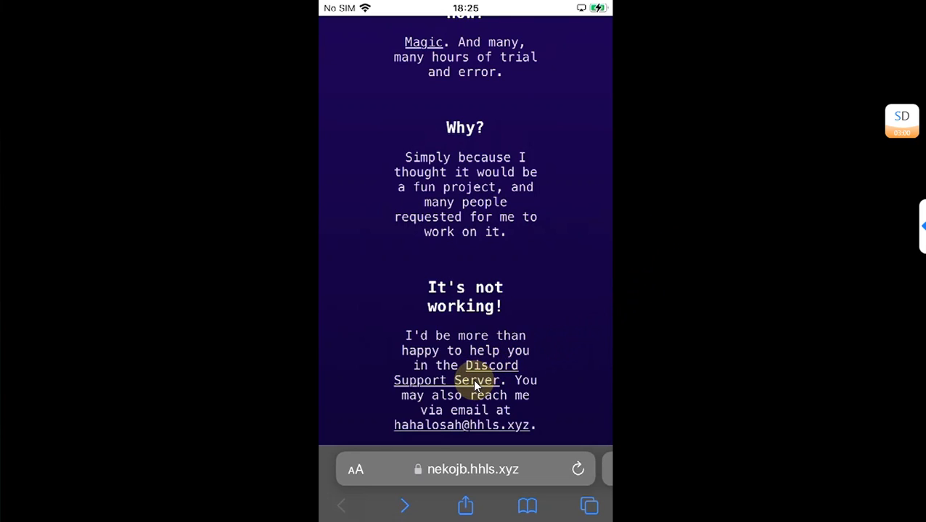
# - Enter the nekoJB support server in Discord to reach its pinned nekoloader.tipa message
pyautogui.click(447, 372)
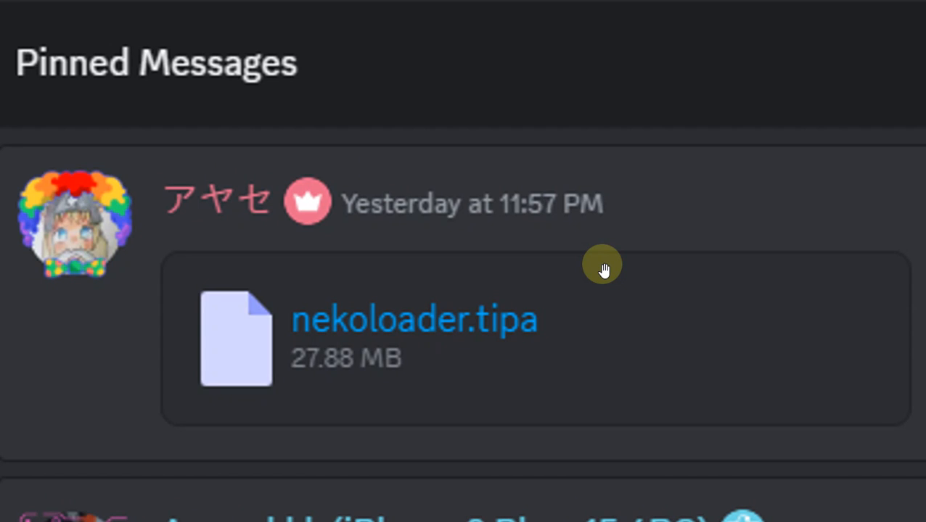
pyautogui.moveTo(475, 356)
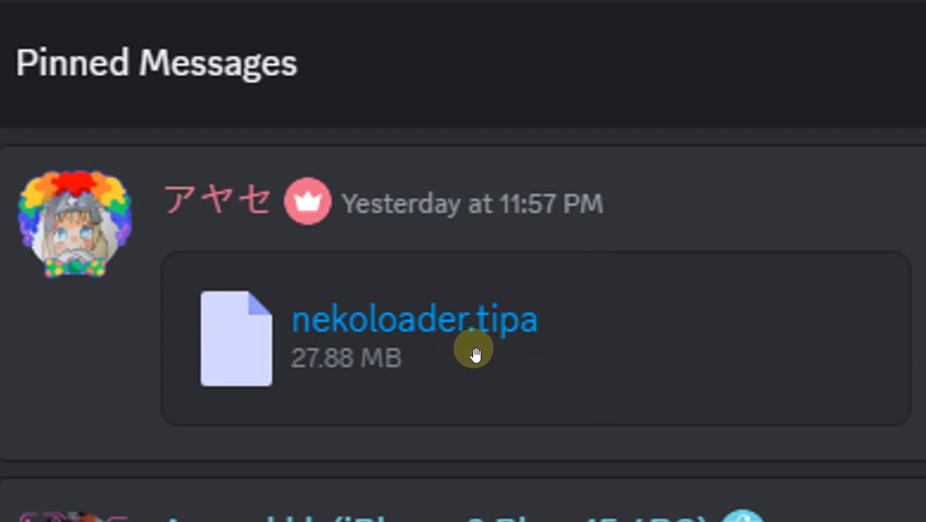
pyautogui.moveTo(530, 353)
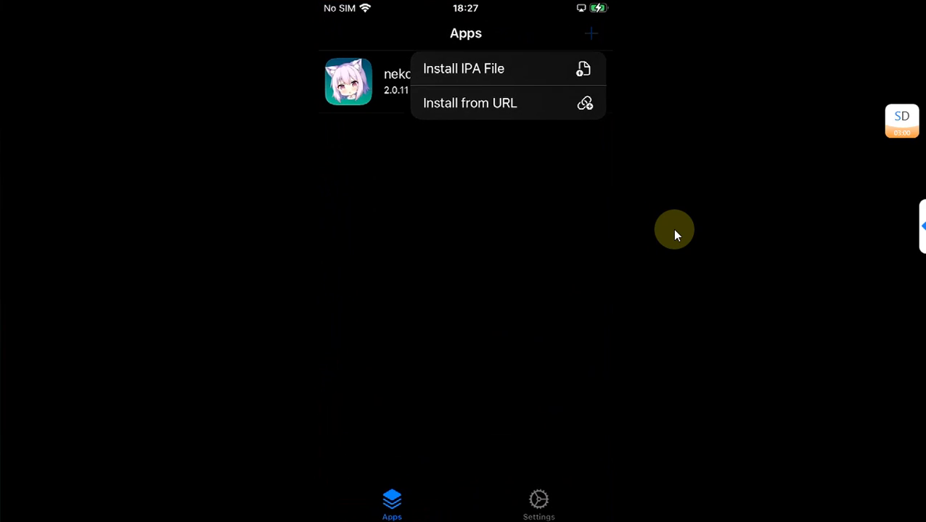
# - Install nekoloader in TrollStore from the nekoloader.tipa file in Recents
pyautogui.click(464, 68)
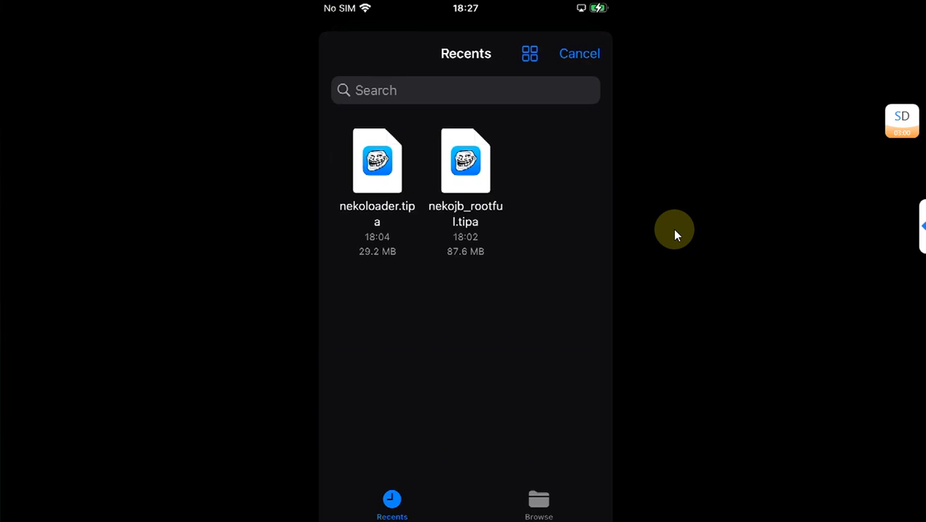
pyautogui.moveTo(356, 187)
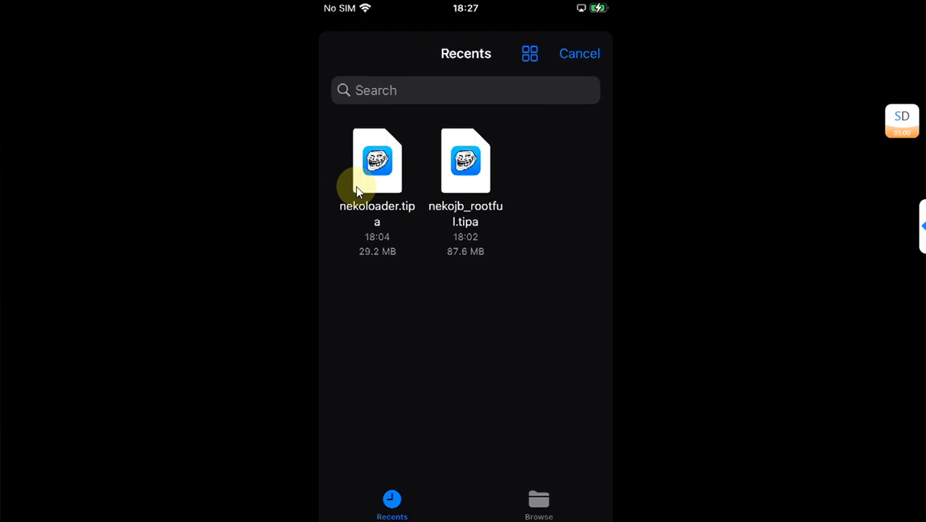
pyautogui.click(377, 160)
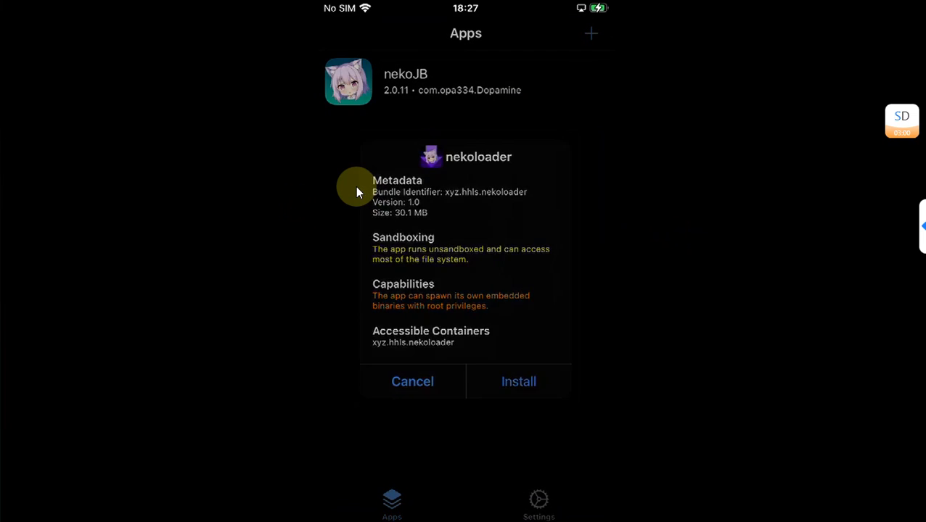
pyautogui.click(518, 382)
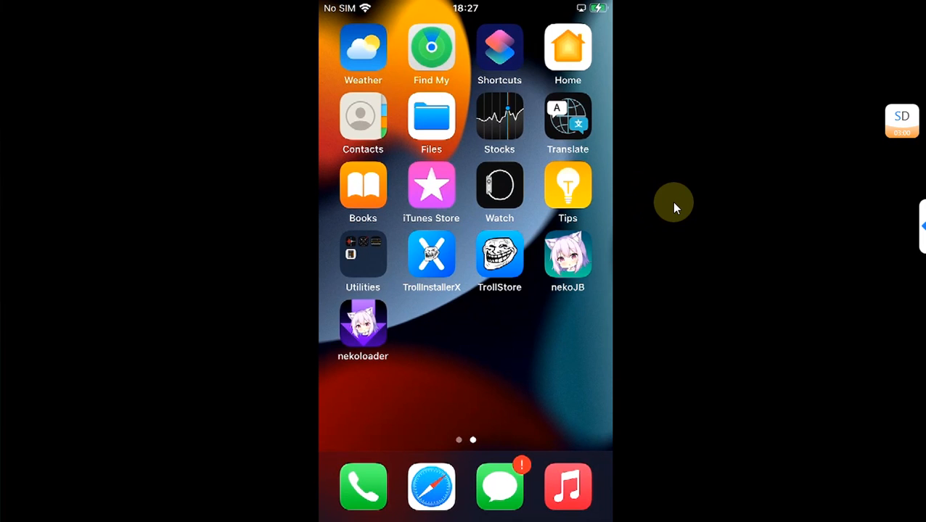
pyautogui.moveTo(385, 332)
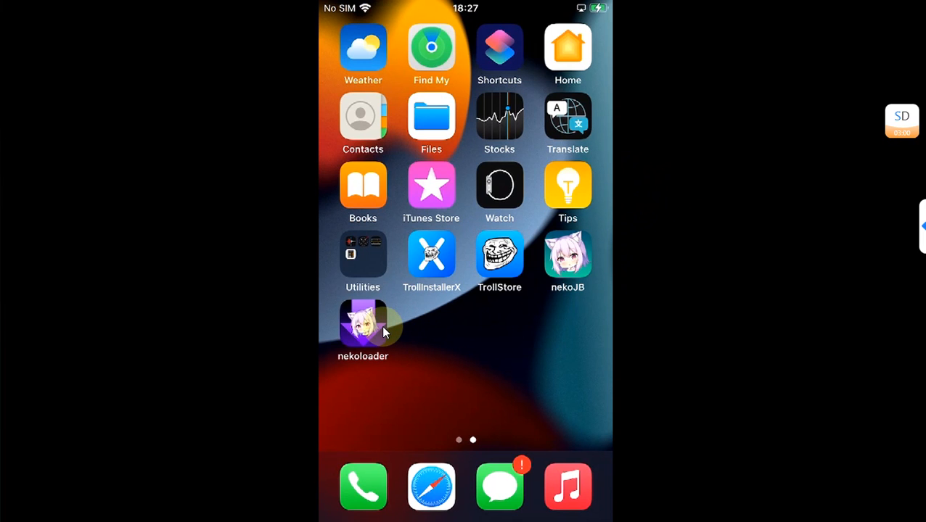
# - Launch nekoloader and set the terminal sudo password so the bootstrap finishes at Done
pyautogui.click(362, 322)
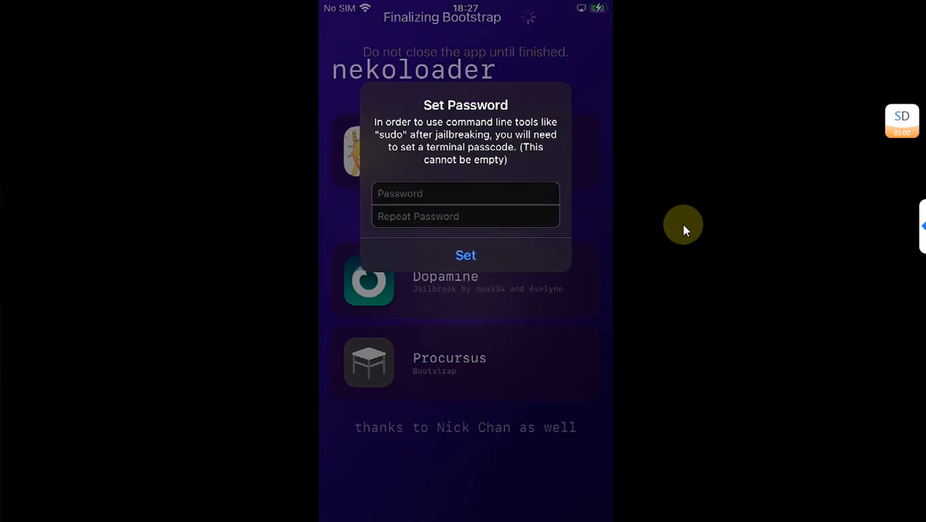
pyautogui.click(464, 194)
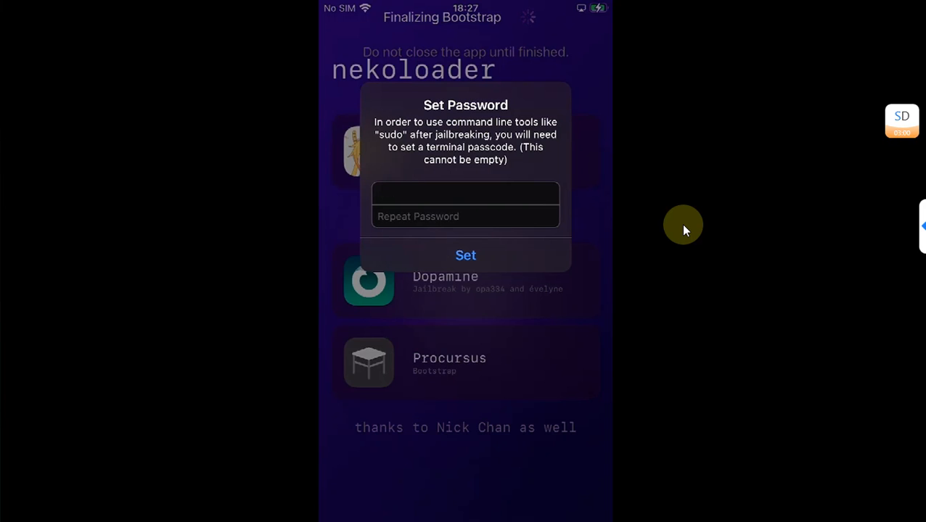
pyautogui.click(464, 216)
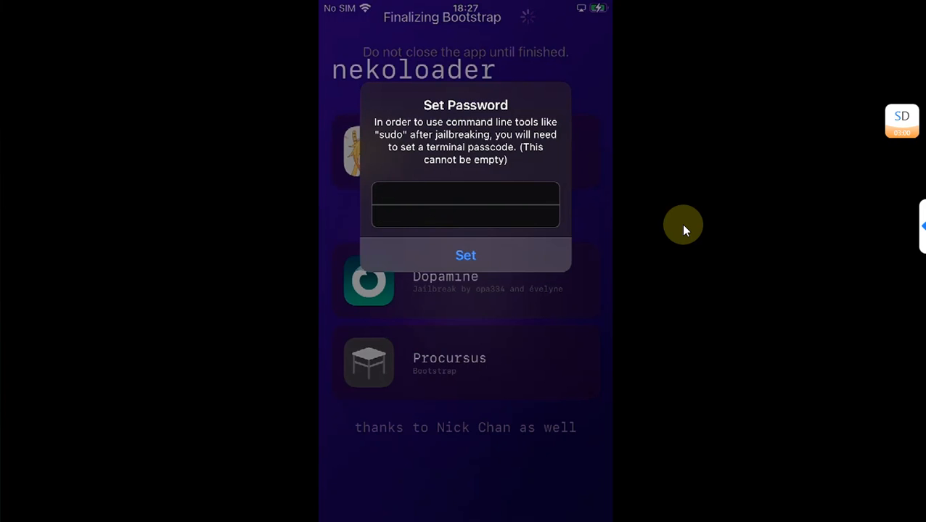
pyautogui.click(464, 255)
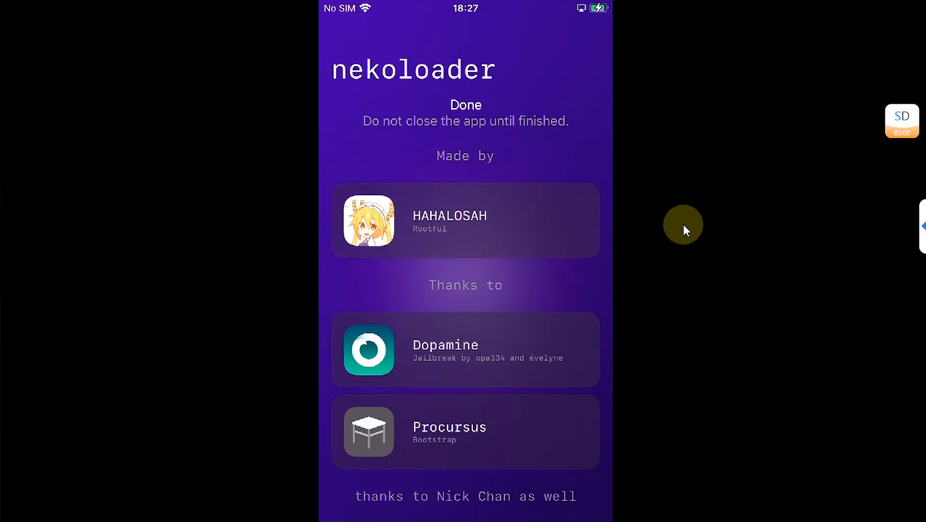
# - Launch Sileo, dismiss the notification prompt, and view the iOS 15.8.2 nekoJB footer
pyautogui.press('home')
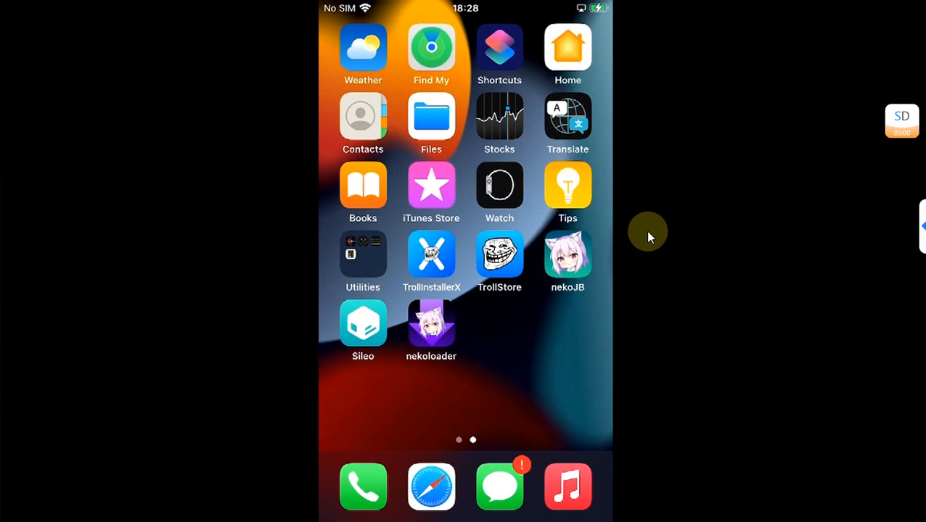
pyautogui.click(362, 325)
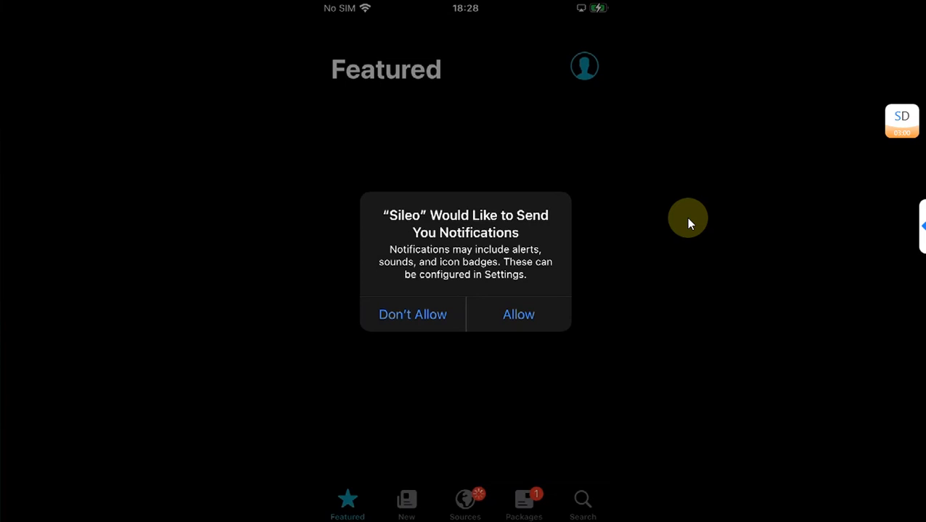
pyautogui.click(518, 313)
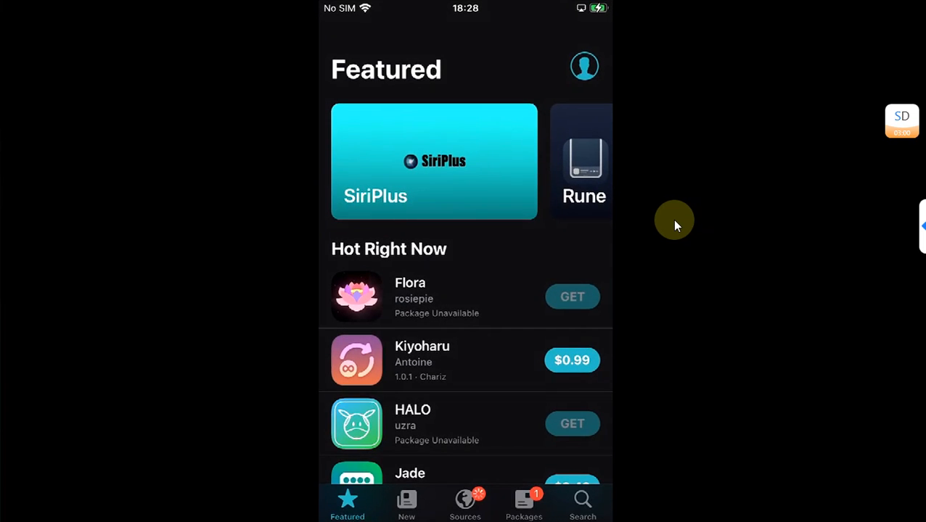
pyautogui.scroll(-3)
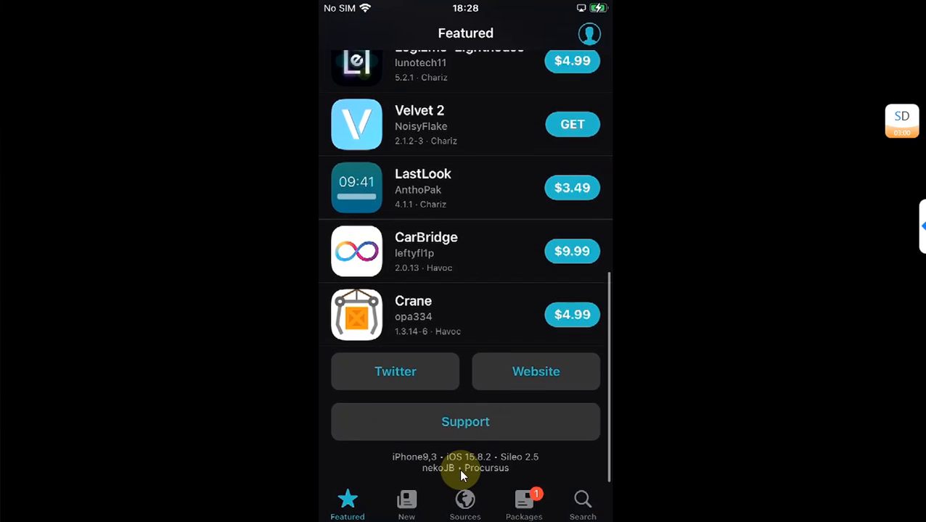
pyautogui.moveTo(441, 478)
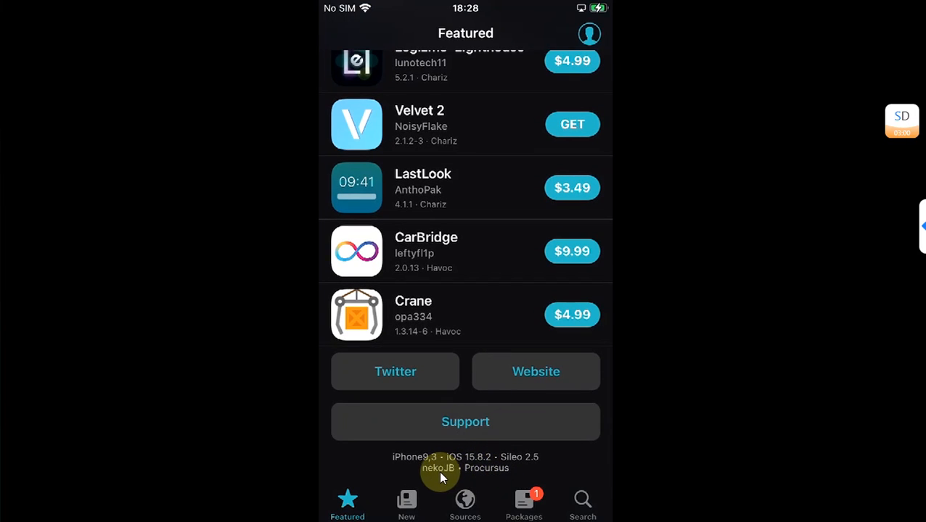
pyautogui.moveTo(688, 307)
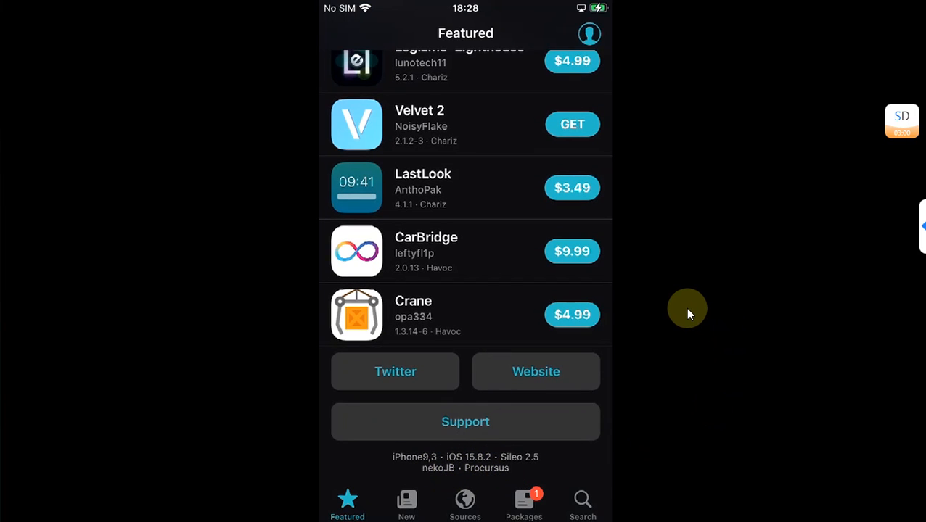
# - Search Sileo for 'Ell' and confirm ElleKit 1.1.2 shows as already installed (MODIFY)
pyautogui.click(584, 500)
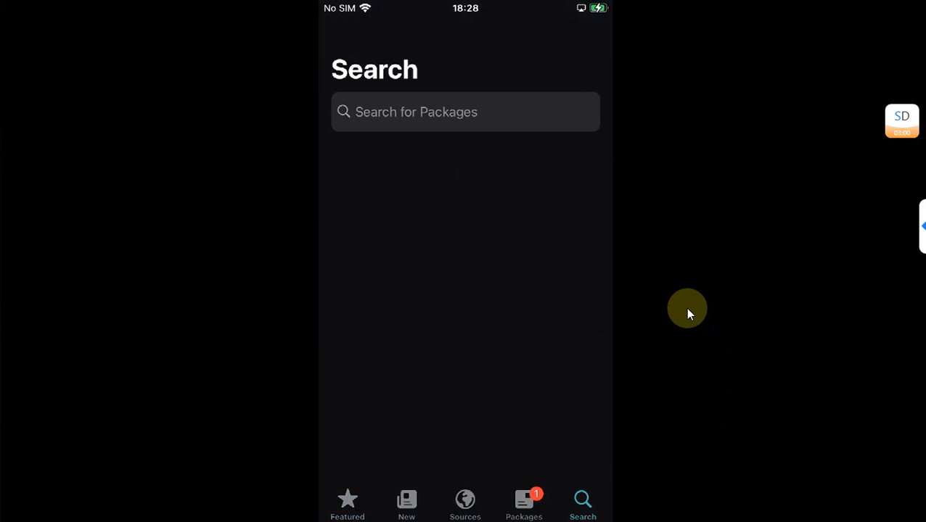
pyautogui.write('R')
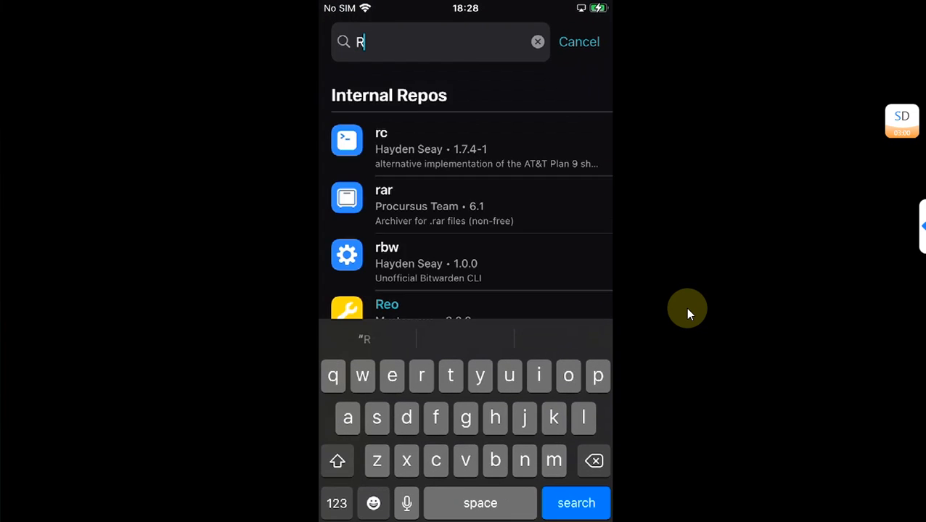
pyautogui.write('Ell')
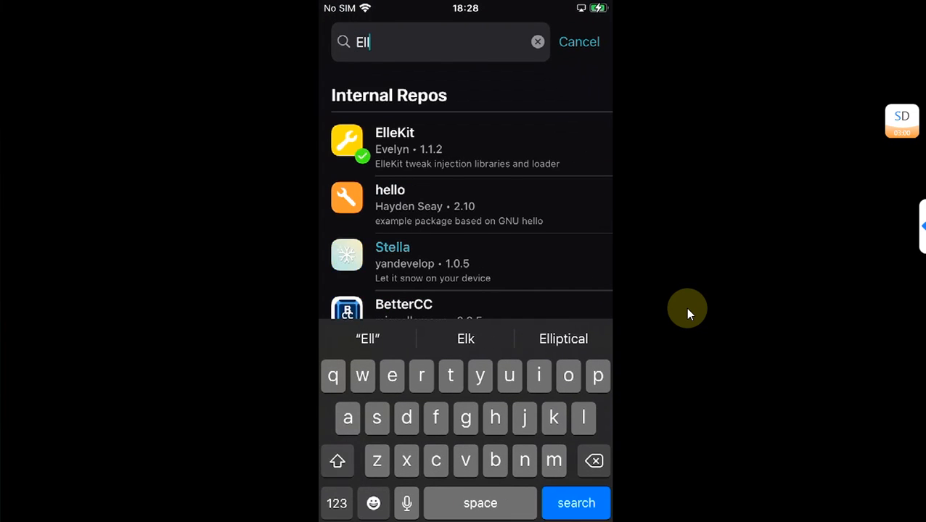
pyautogui.click(468, 145)
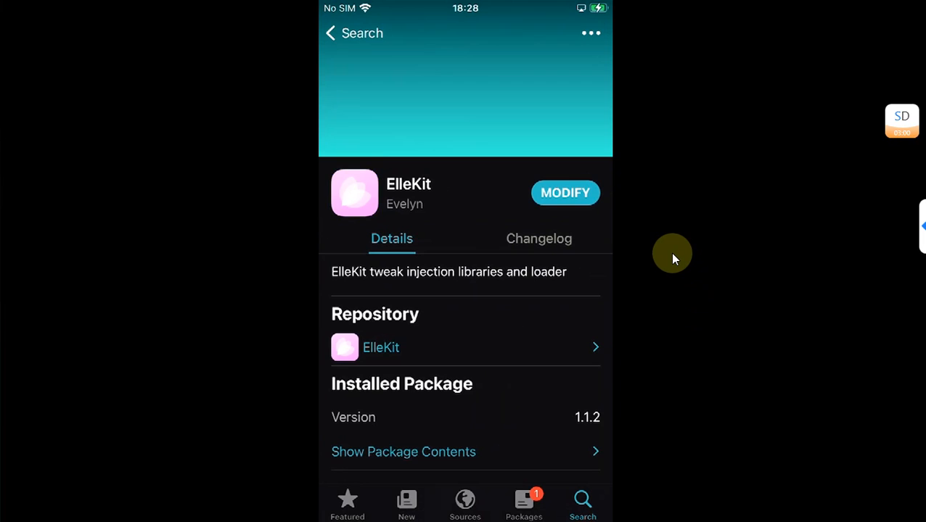
# - Check the installed Packages list, then leave Sileo for the home screen
pyautogui.click(524, 501)
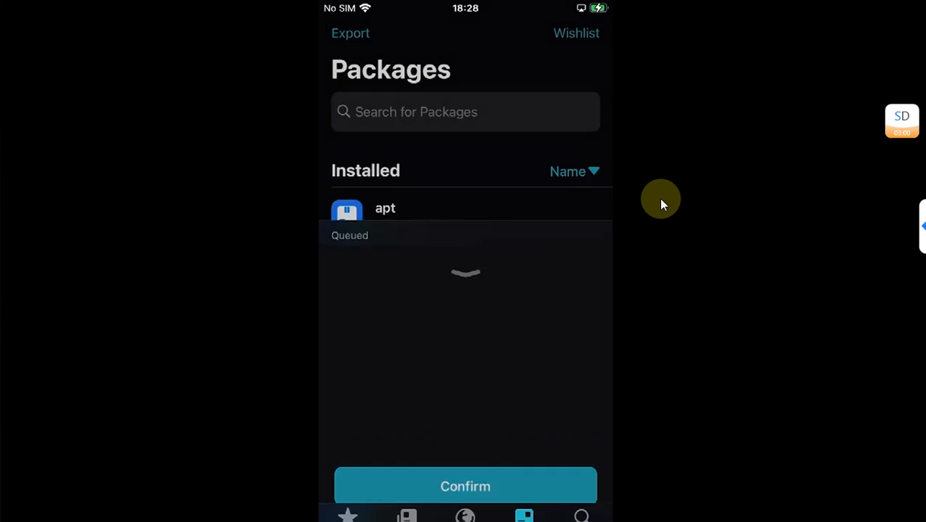
pyautogui.click(347, 504)
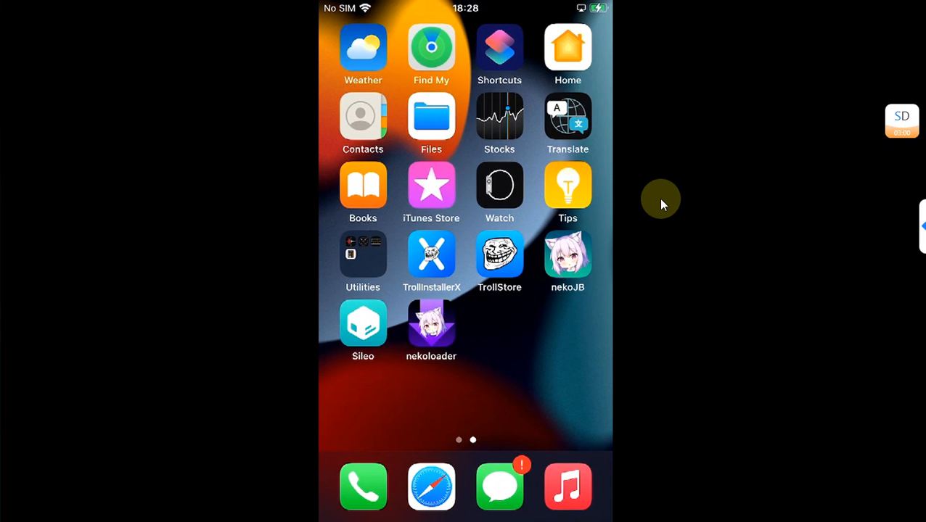
pyautogui.moveTo(624, 196)
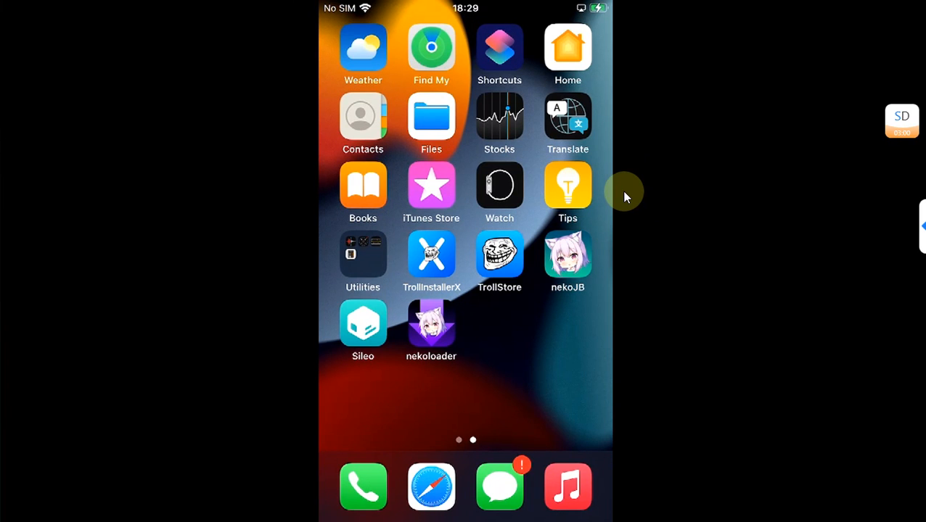
# - Search Sileo for 'Zst' and queue zstd version 1.5.2 for install
pyautogui.click(363, 325)
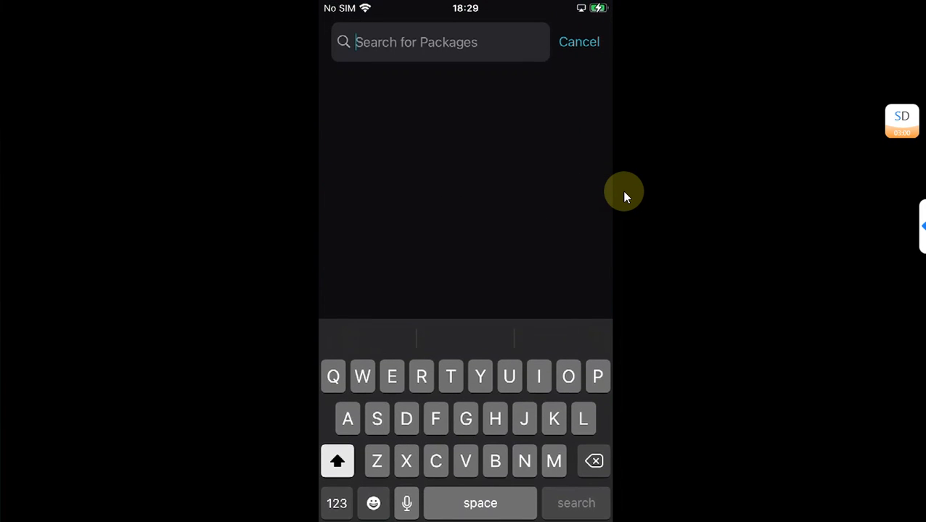
pyautogui.write('Zs')
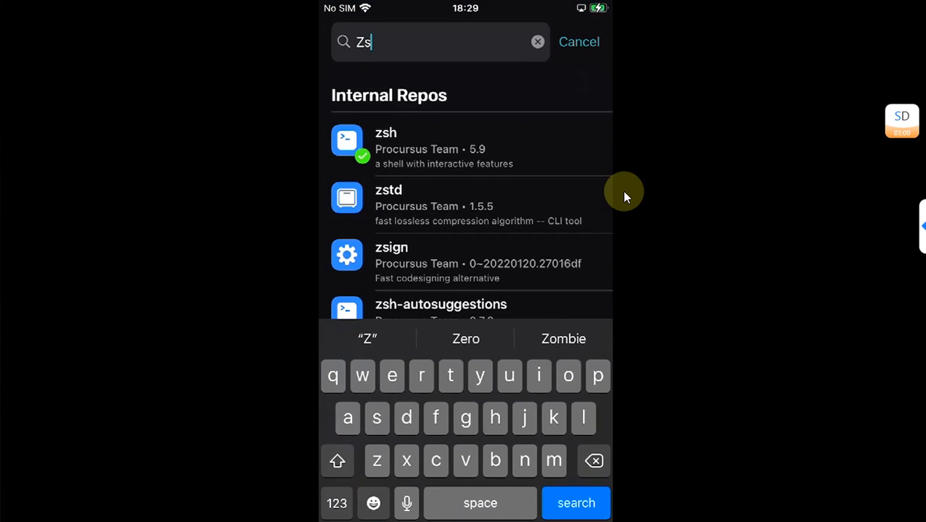
pyautogui.write('t')
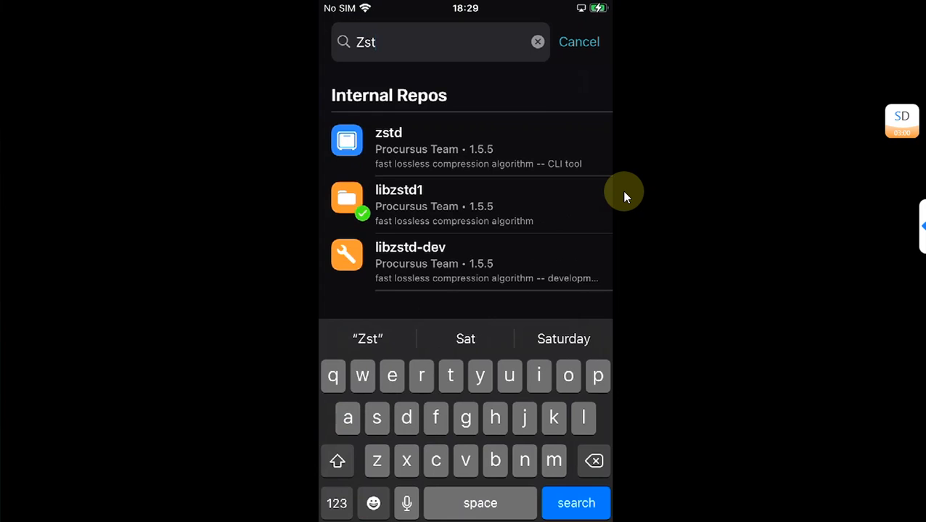
pyautogui.click(471, 145)
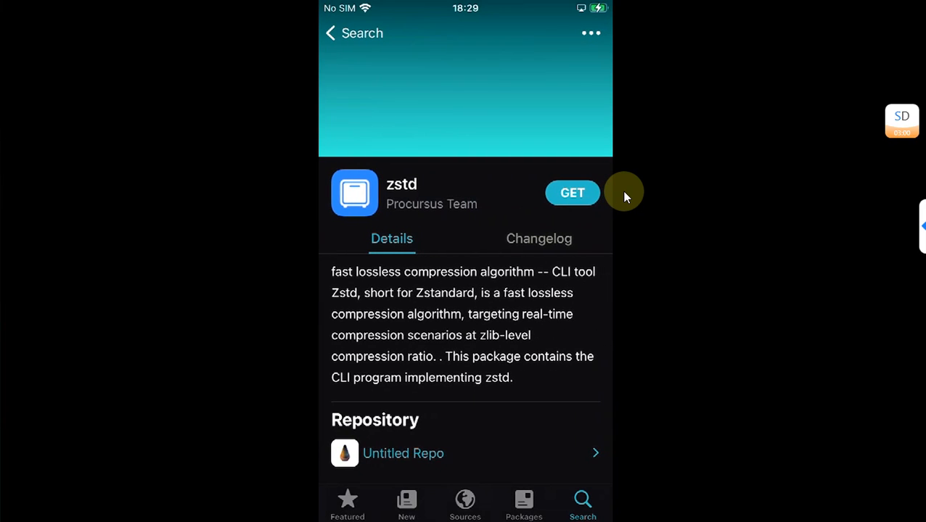
pyautogui.click(572, 192)
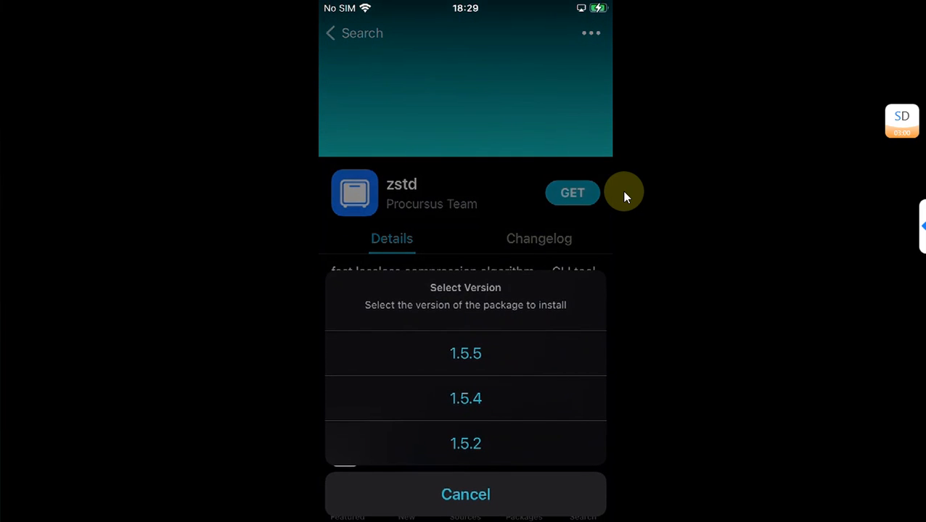
pyautogui.moveTo(425, 444)
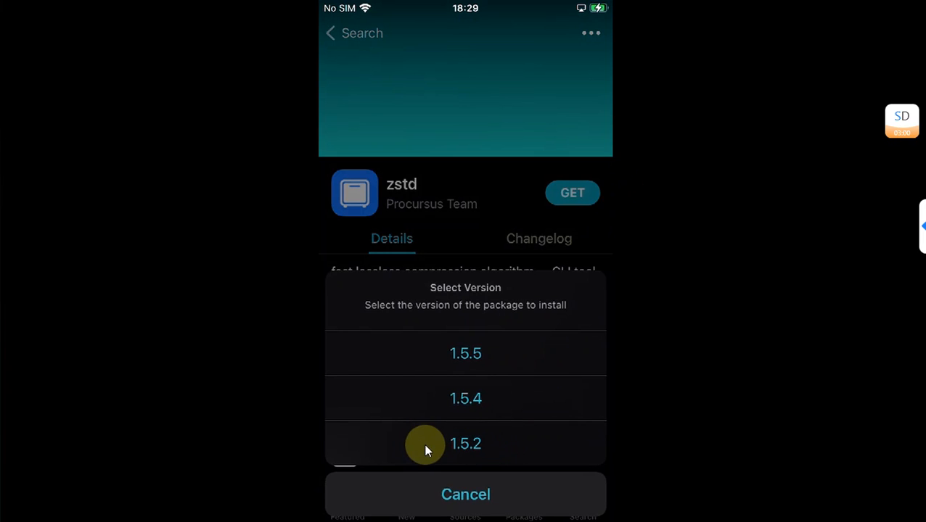
pyautogui.moveTo(456, 458)
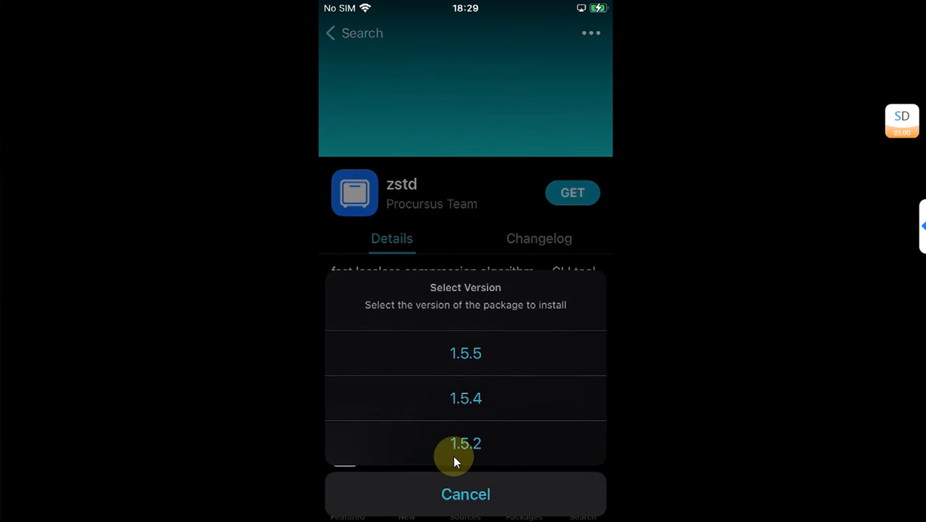
pyautogui.click(464, 444)
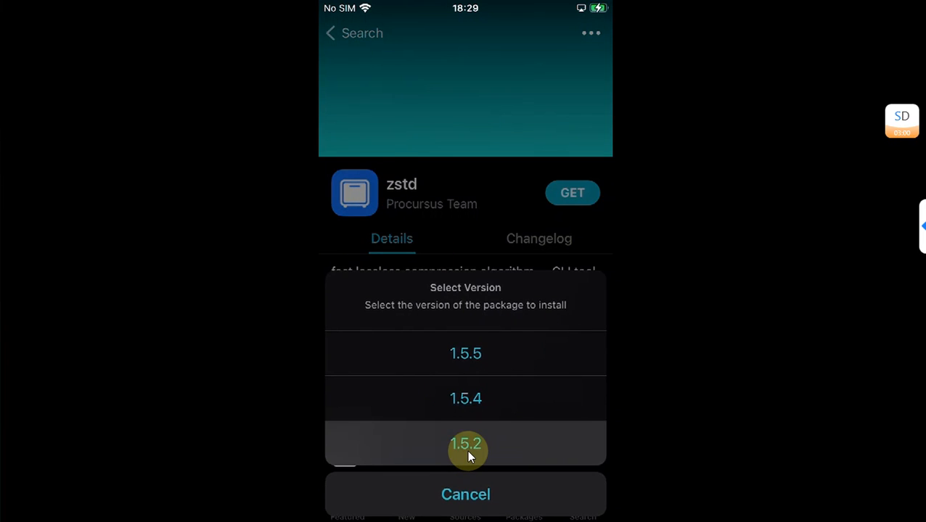
# - Confirm the queued zstd install, finish it, then switch to the browser
pyautogui.click(464, 444)
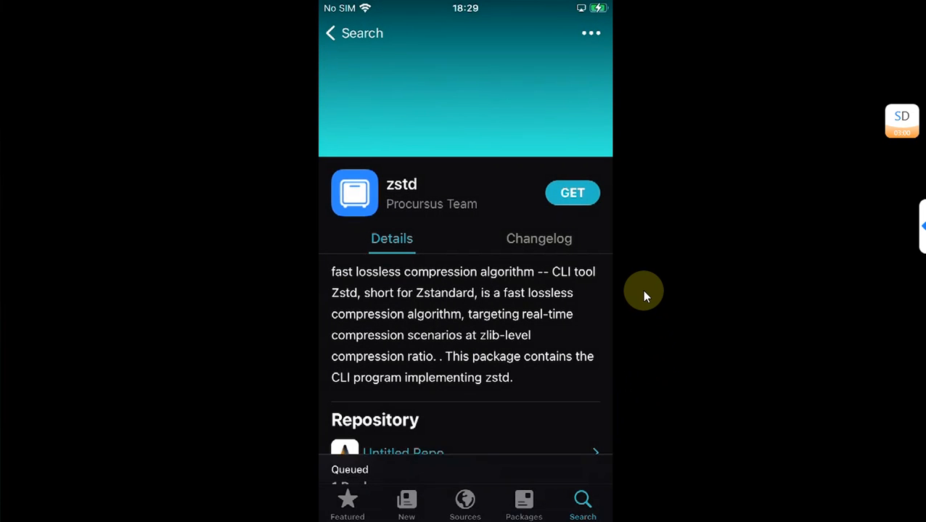
pyautogui.click(350, 471)
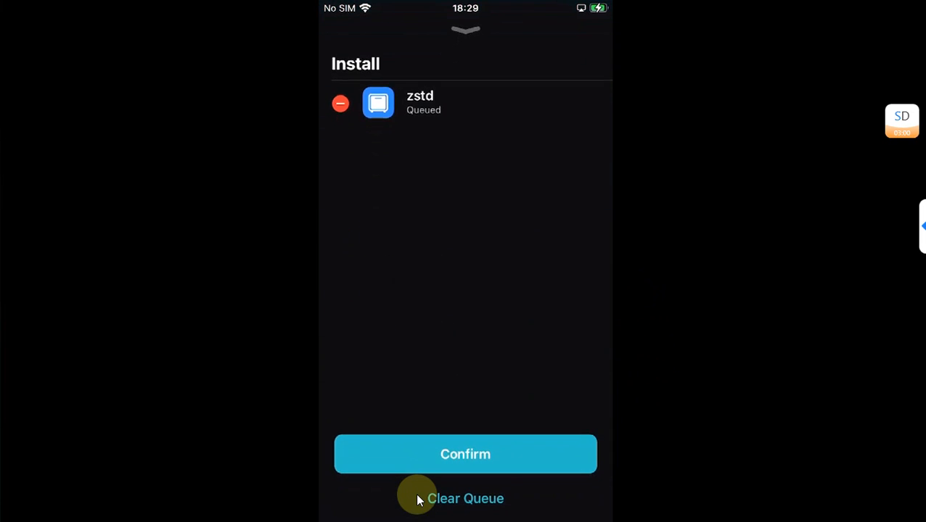
pyautogui.click(465, 454)
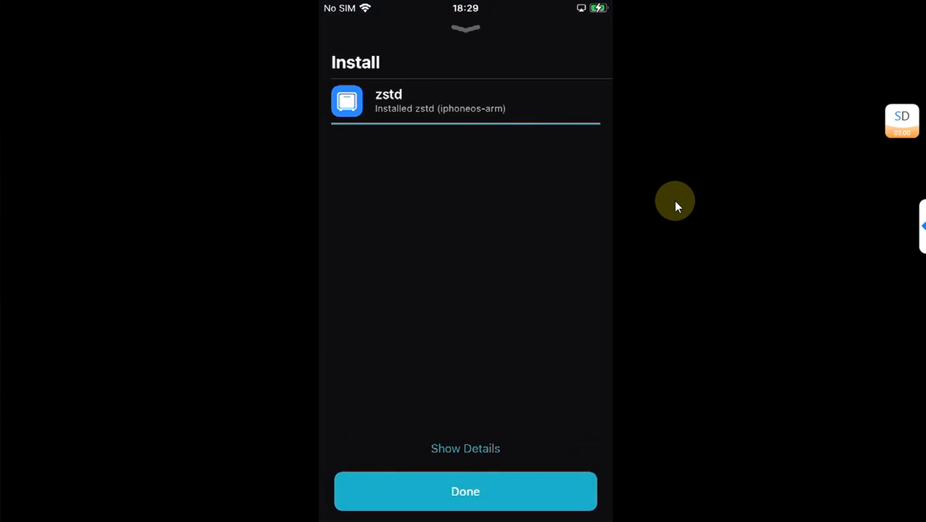
pyautogui.click(464, 492)
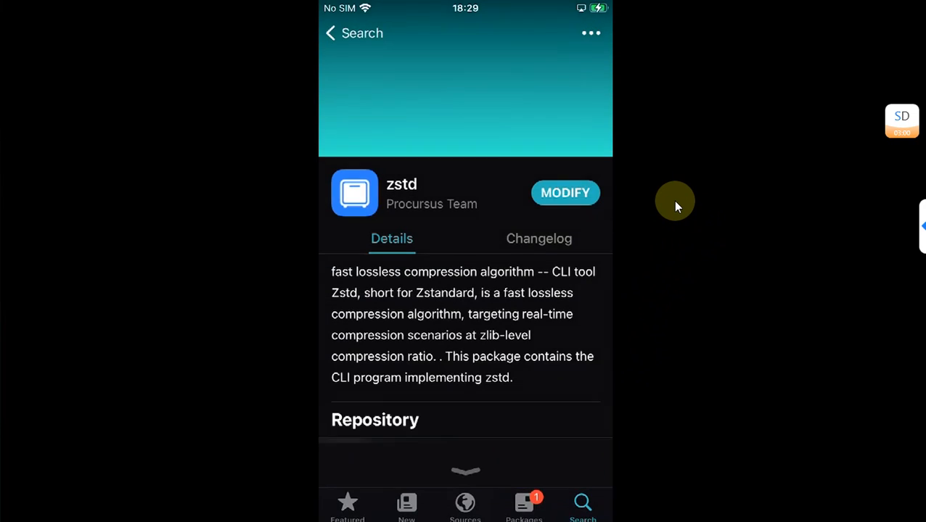
pyautogui.click(524, 505)
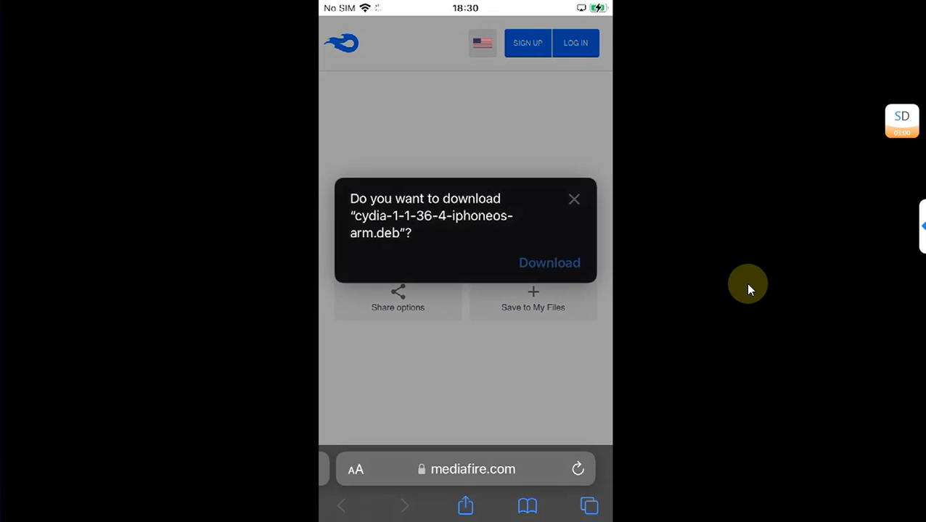
# - Download cydia-1-1-36-4-iphoneos-arm.deb in Safari and share it to Sileo
pyautogui.click(549, 263)
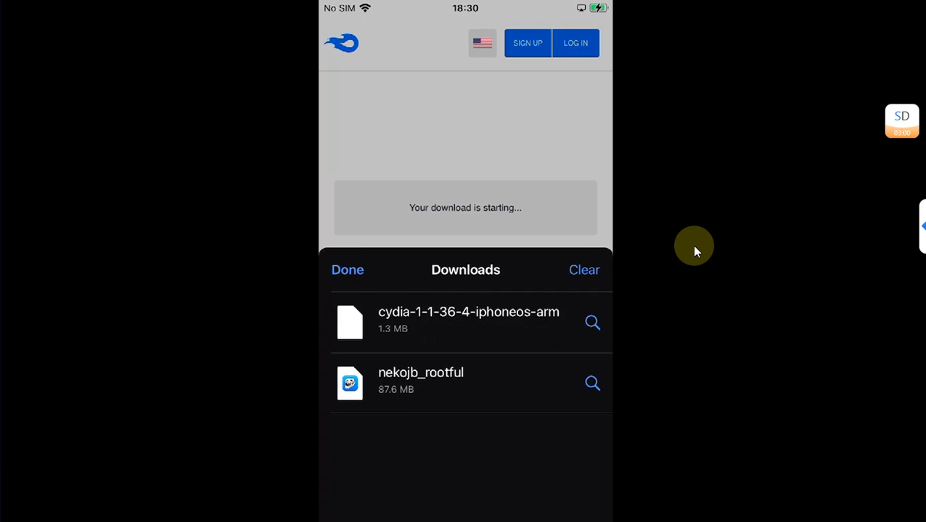
pyautogui.click(467, 322)
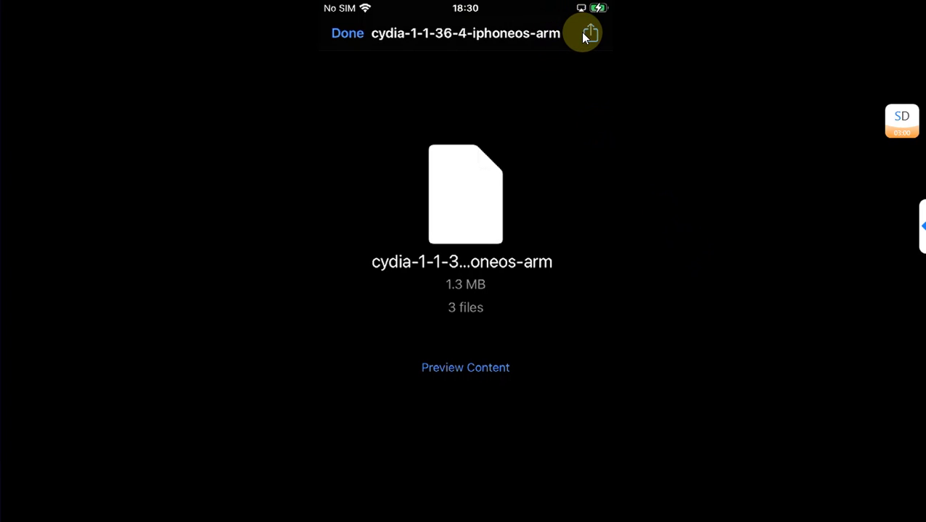
pyautogui.click(589, 32)
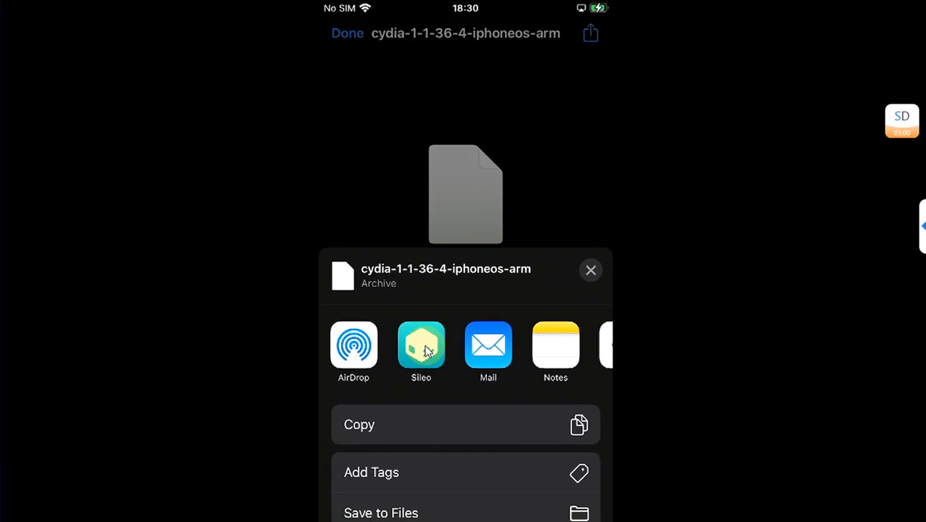
pyautogui.click(421, 346)
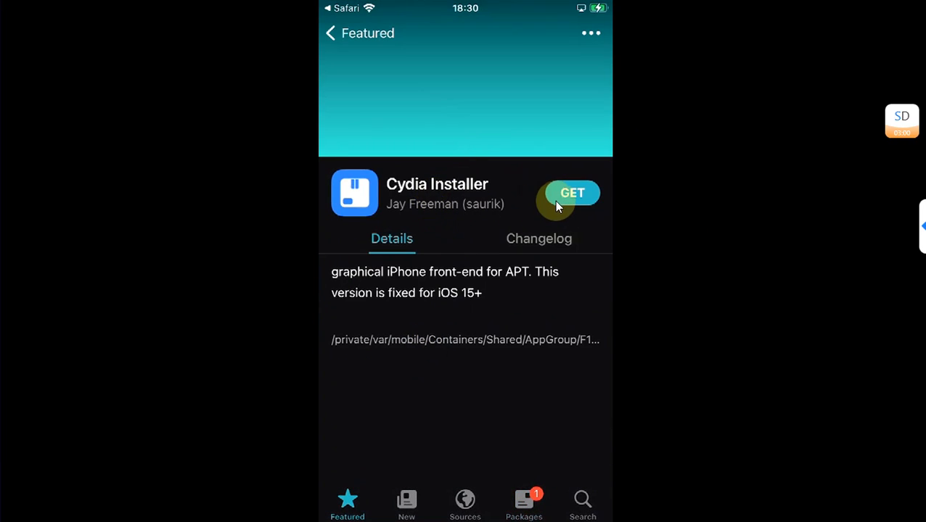
# - Queue and install the Cydia Installer package from the shared .deb
pyautogui.click(569, 192)
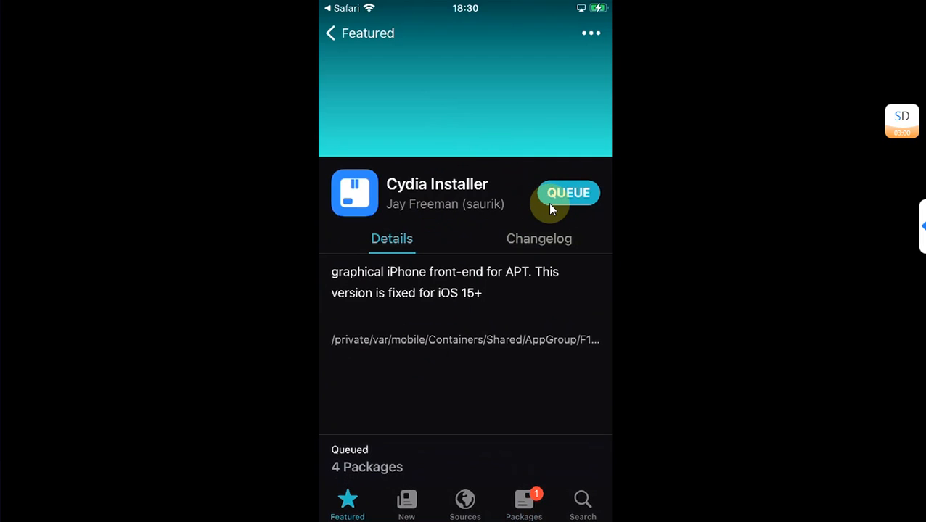
pyautogui.click(569, 191)
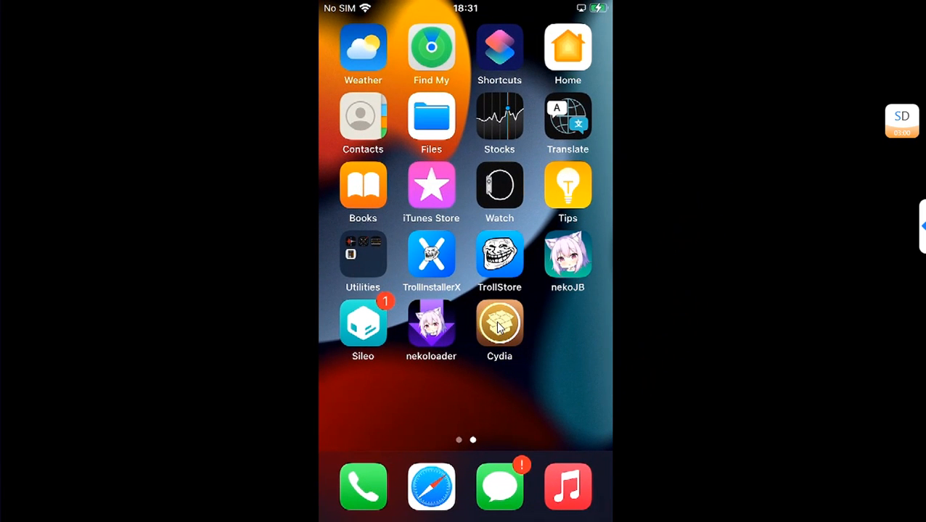
# - Launch Cydia and upgrade all 24 available packages from the Changes list
pyautogui.click(500, 322)
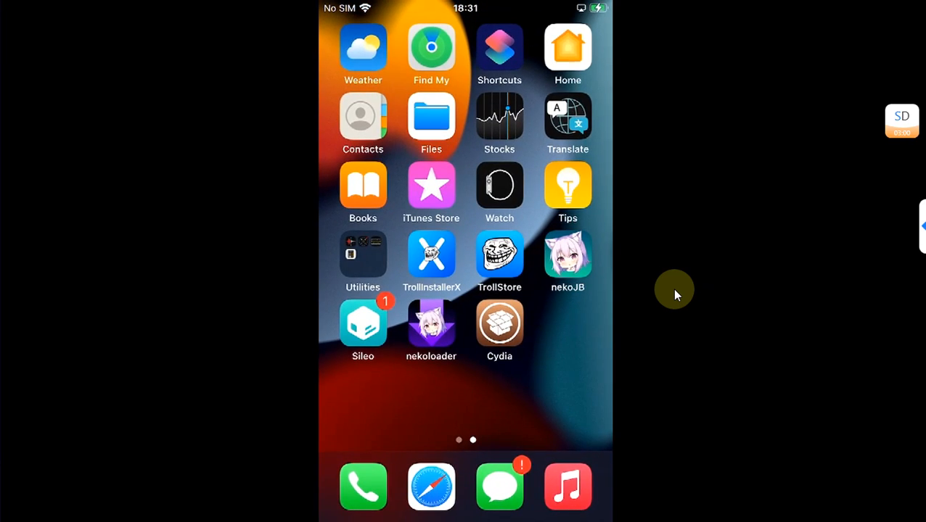
pyautogui.click(500, 322)
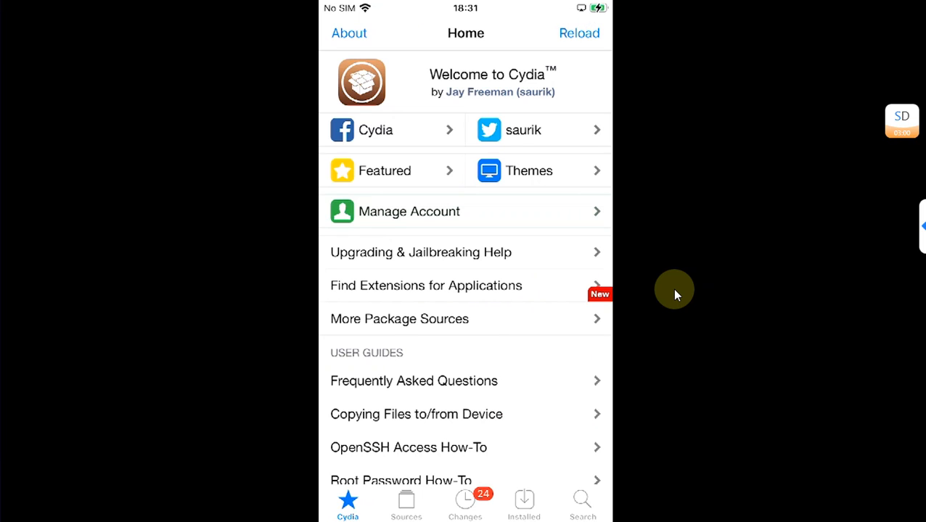
pyautogui.scroll(-3)
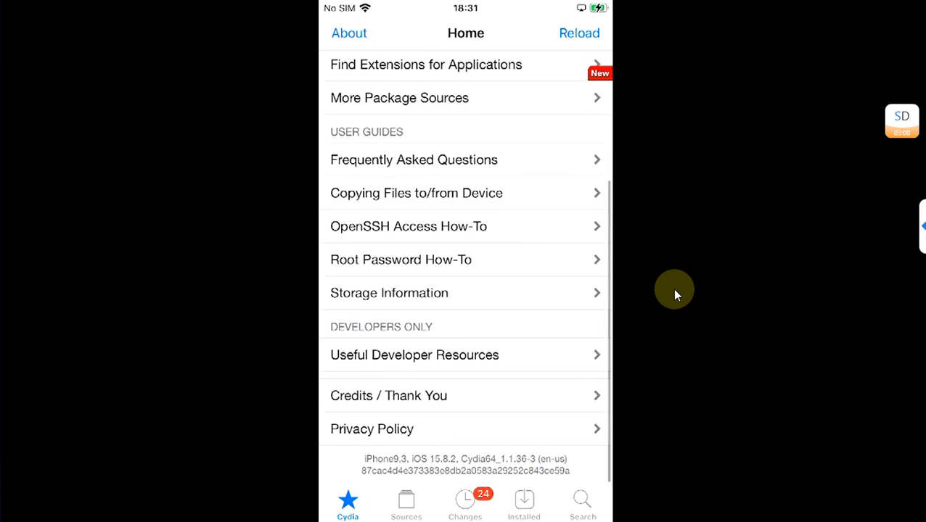
pyautogui.click(464, 502)
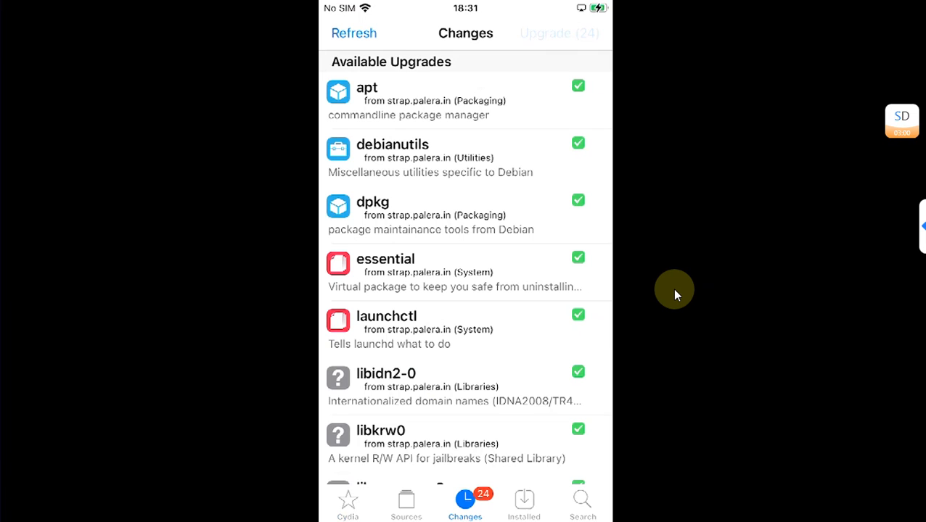
pyautogui.click(559, 32)
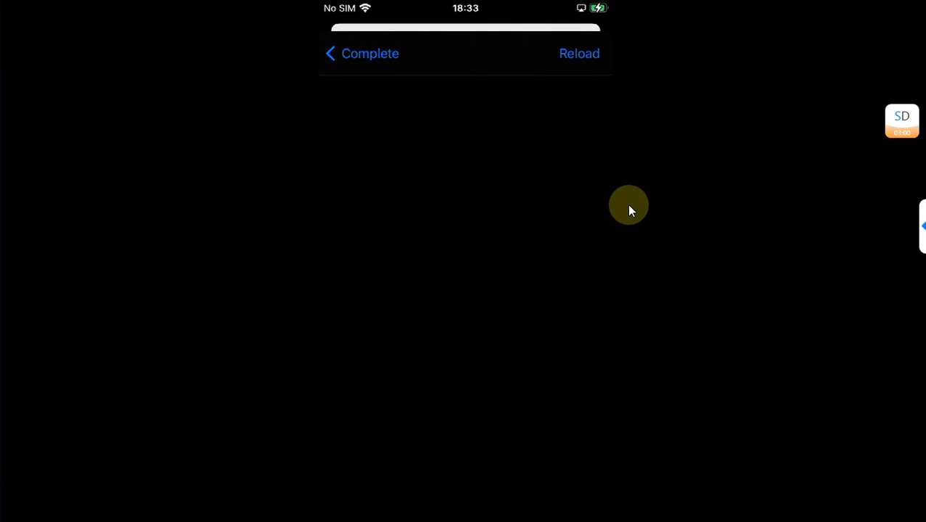
# - Leave the finished install log and return from Cydia to the home screen
pyautogui.click(363, 52)
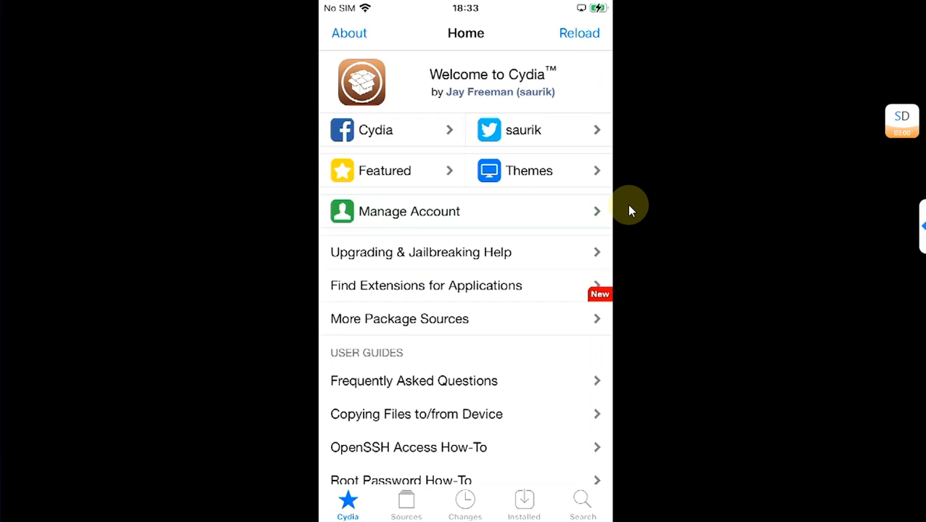
pyautogui.click(407, 502)
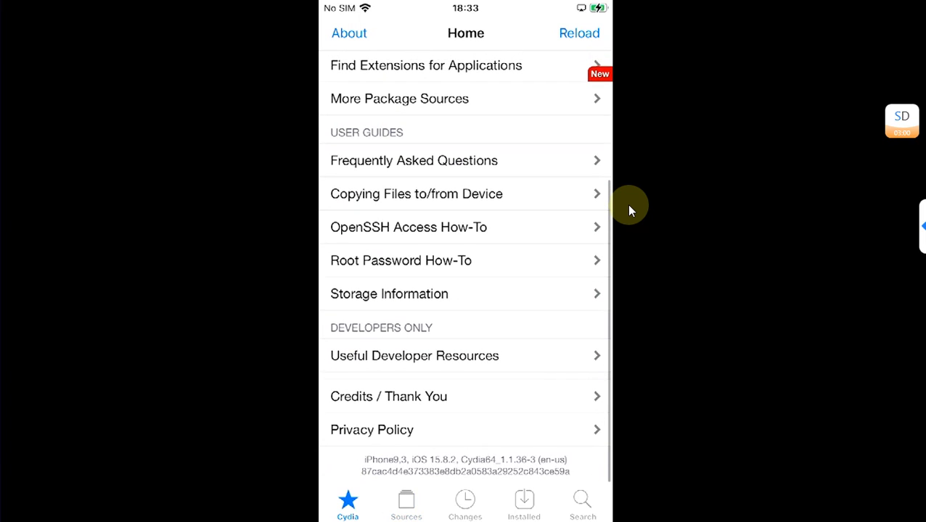
pyautogui.click(464, 505)
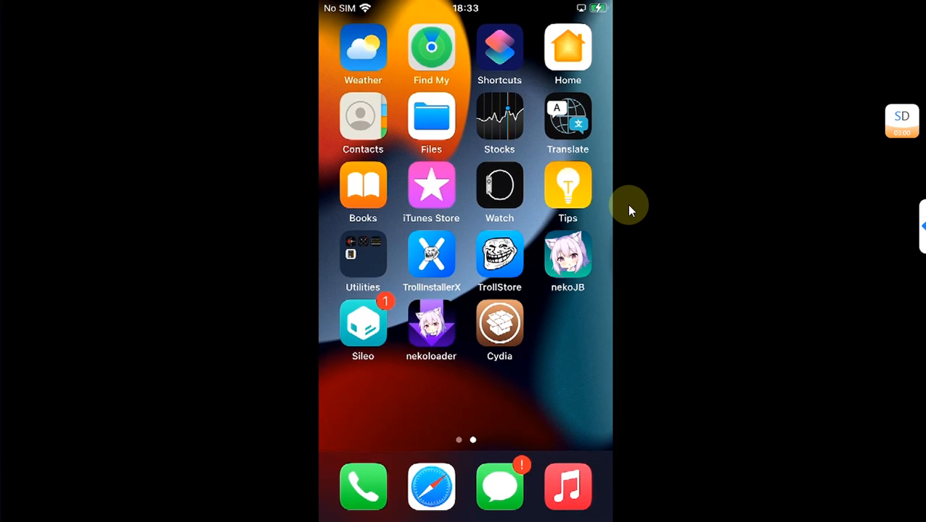
# - Queue the zstd 1.5.5 update in Sileo's Packages list
pyautogui.click(363, 326)
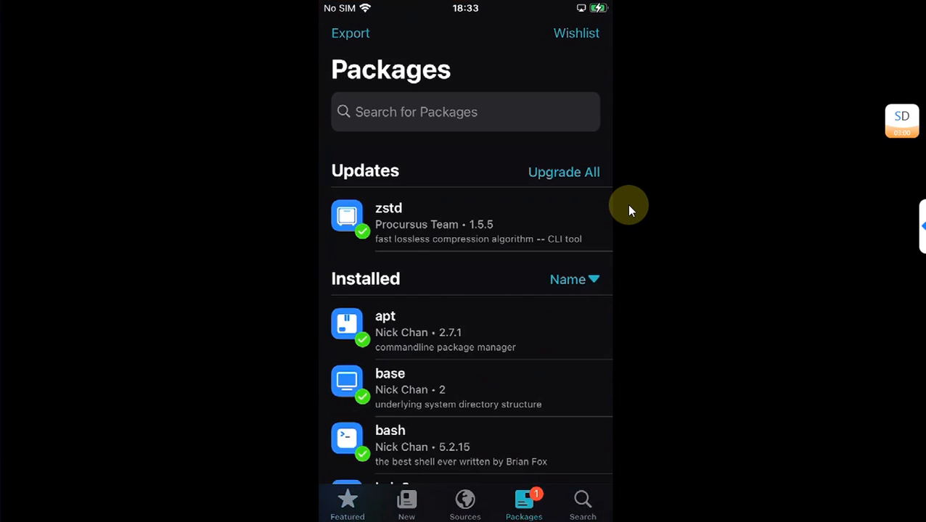
pyautogui.click(563, 171)
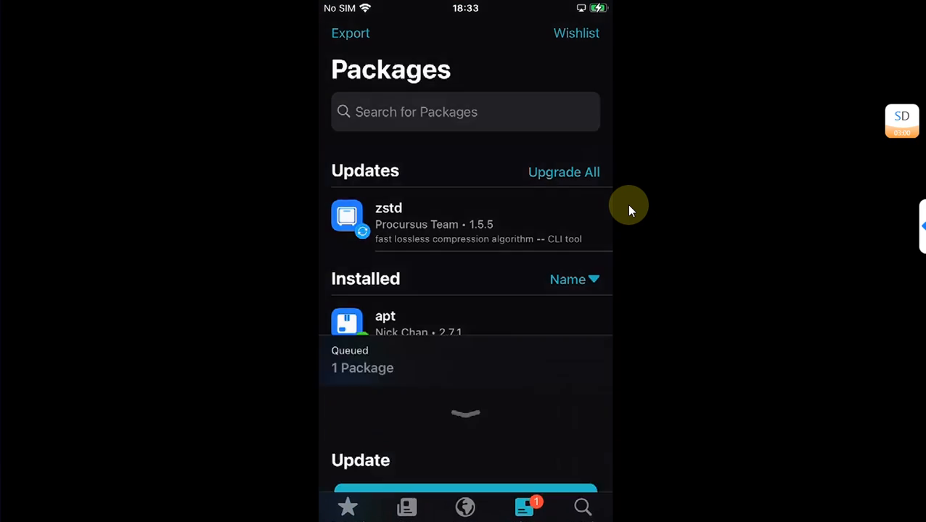
pyautogui.scroll(-3)
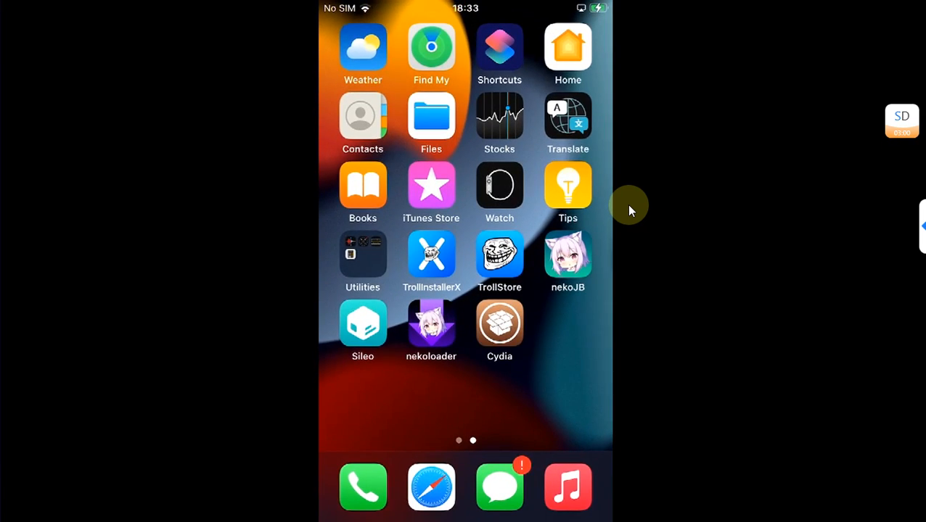
# - Browse Cydia's Sources and Installed lists, then search and reach the Cylinder Reborn 1.1.1 page
pyautogui.click(499, 322)
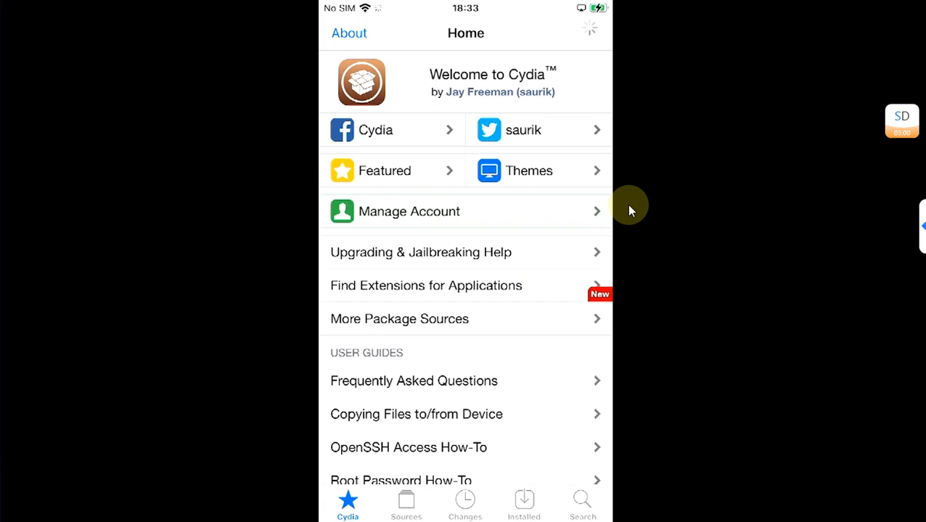
pyautogui.click(406, 505)
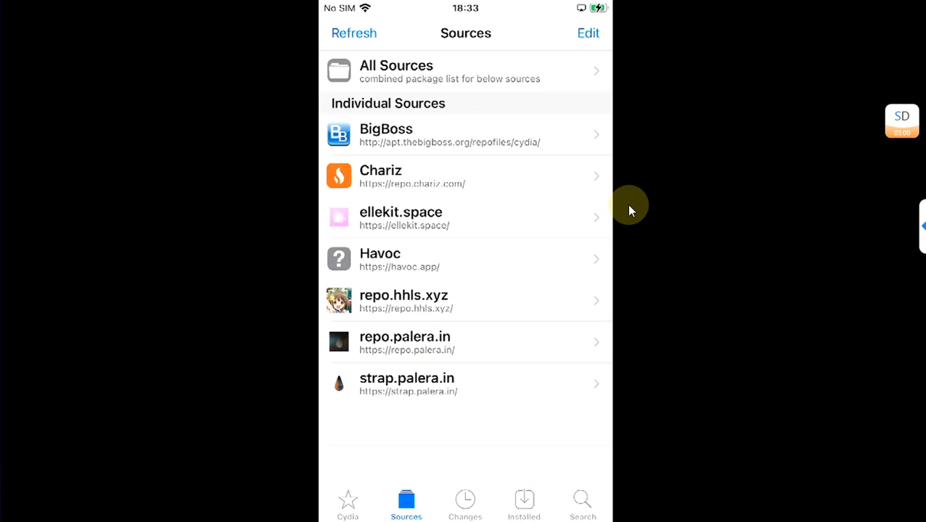
pyautogui.click(524, 504)
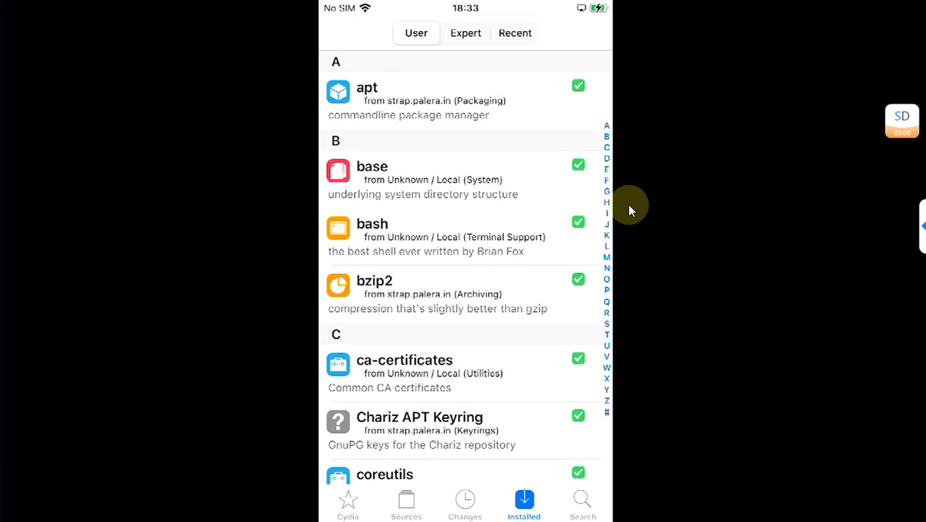
pyautogui.click(584, 505)
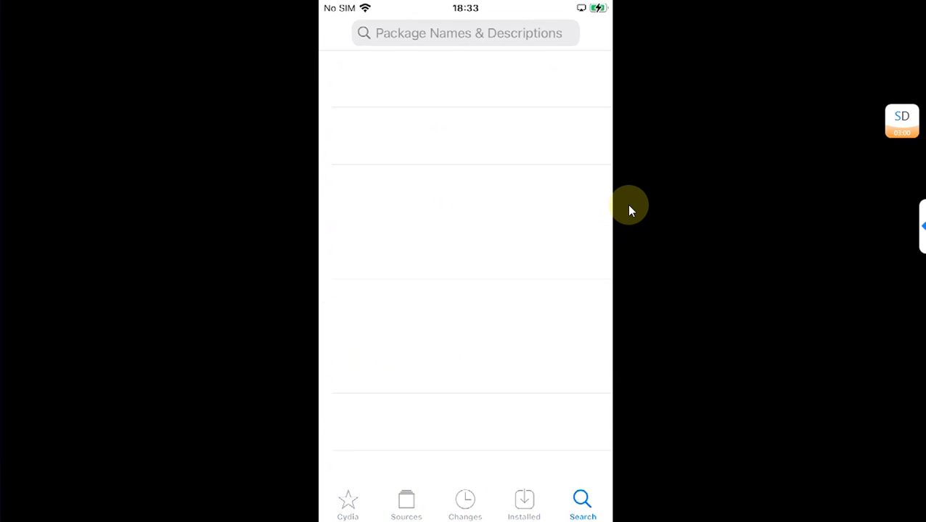
pyautogui.click(464, 32)
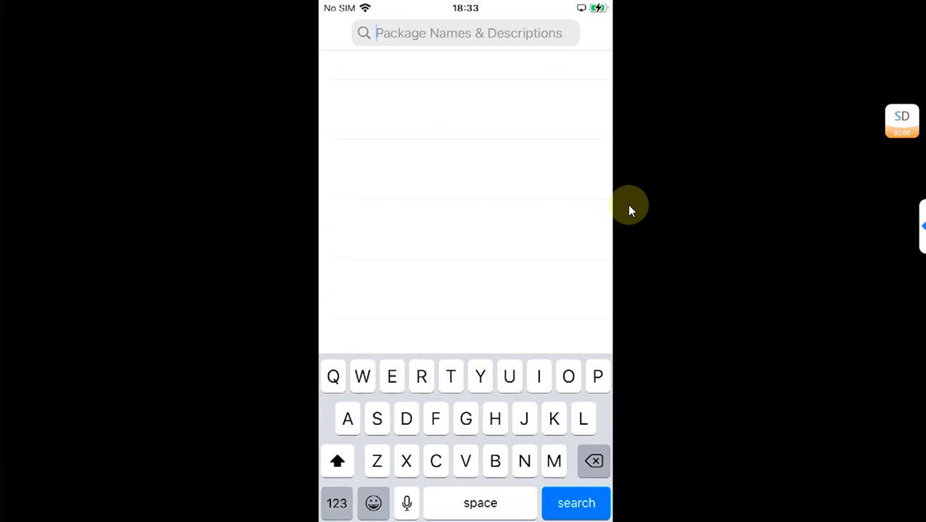
pyautogui.click(435, 461)
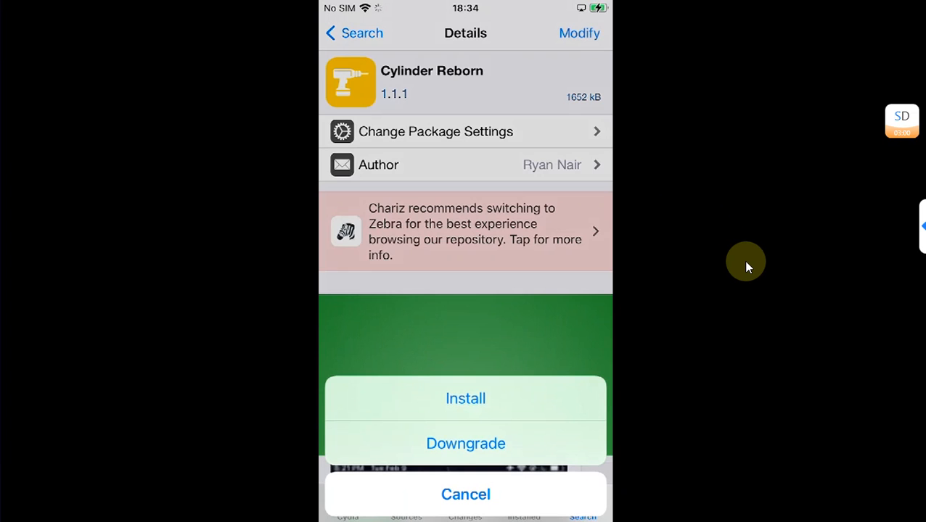
# - Install Cylinder Reborn 1.1.1 with PreferenceLoader and restart SpringBoard
pyautogui.click(465, 397)
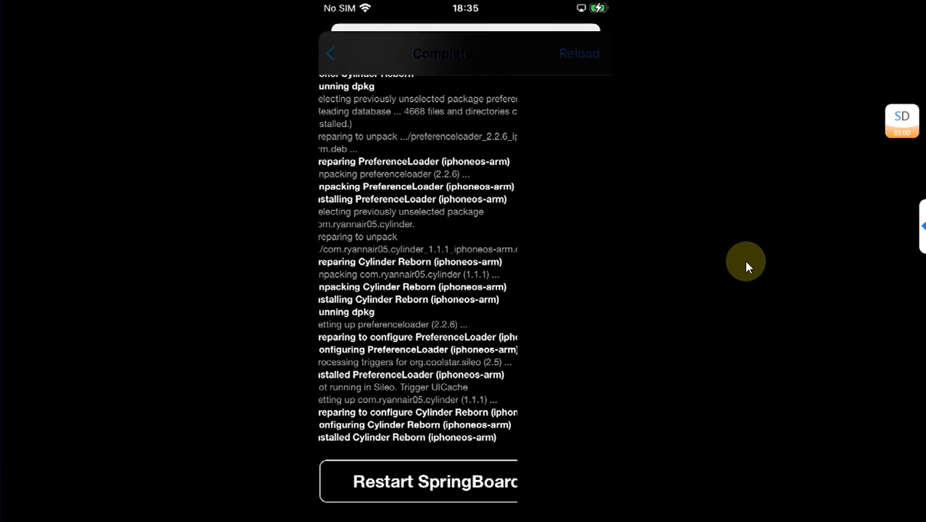
pyautogui.click(418, 481)
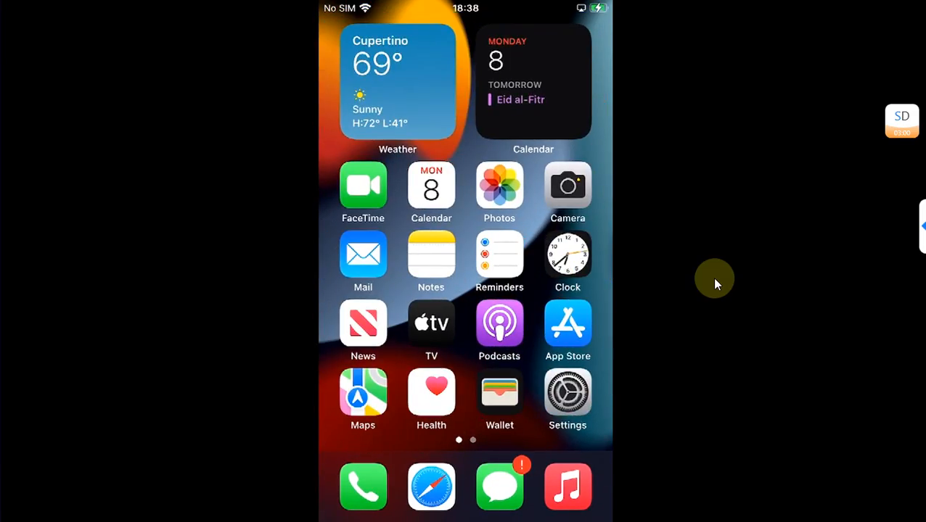
# - Swipe to the second home screen page and launch Sileo again
pyautogui.hscroll(-3)
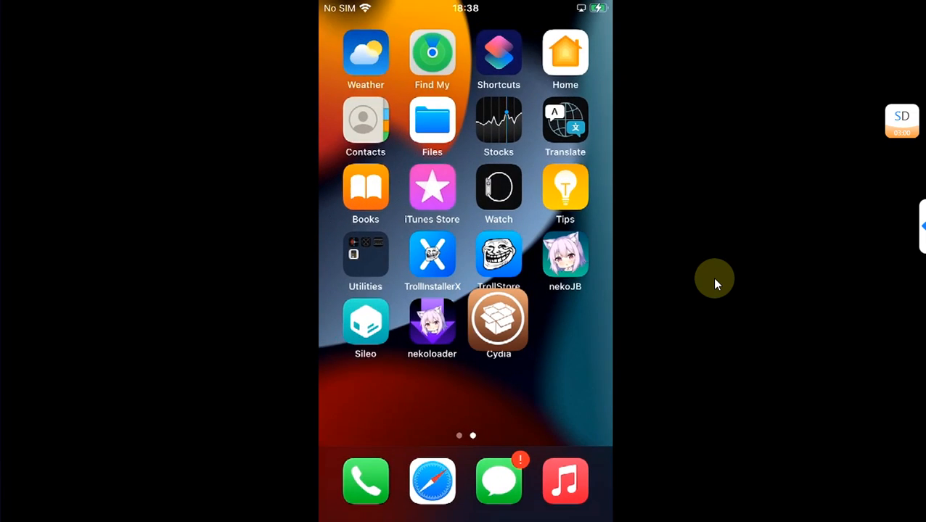
pyautogui.click(364, 322)
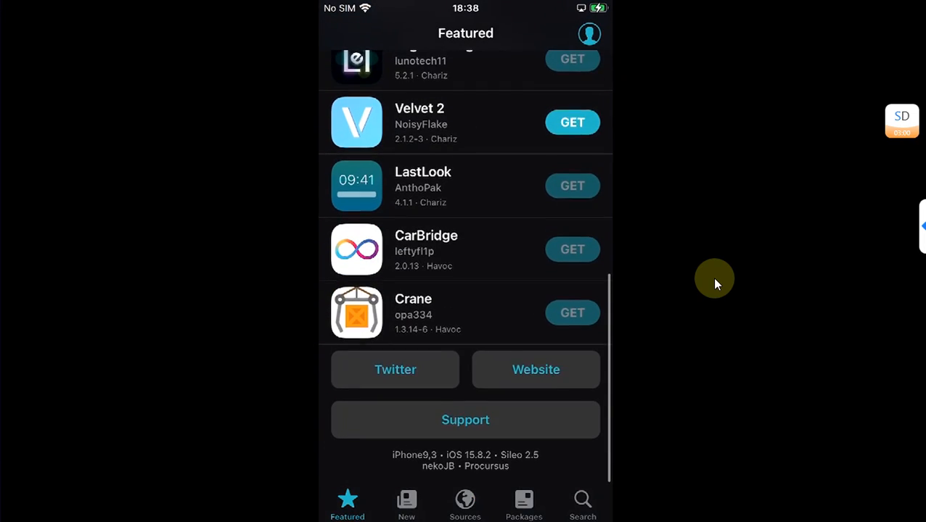